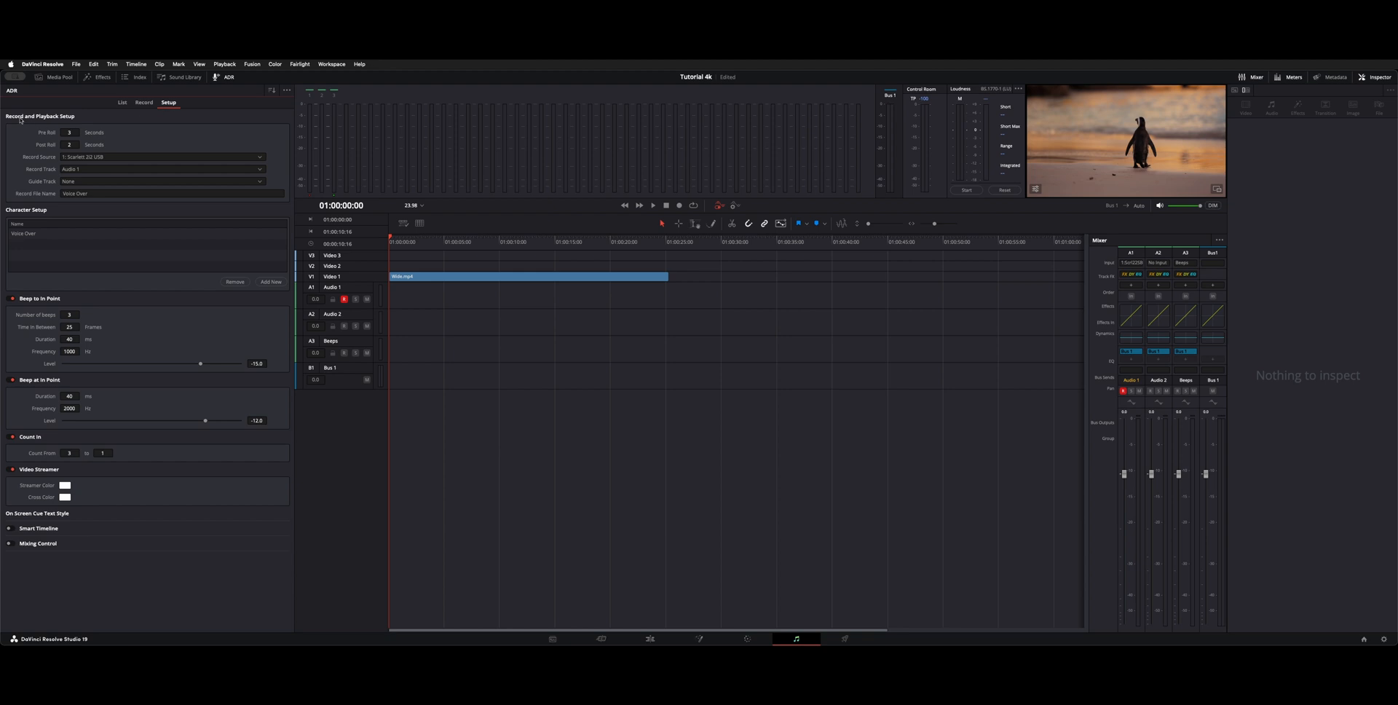
Step: Show the ADR cue list with its two Voice Over cues and move playback to 01:00:02:40
left_click(160, 157)
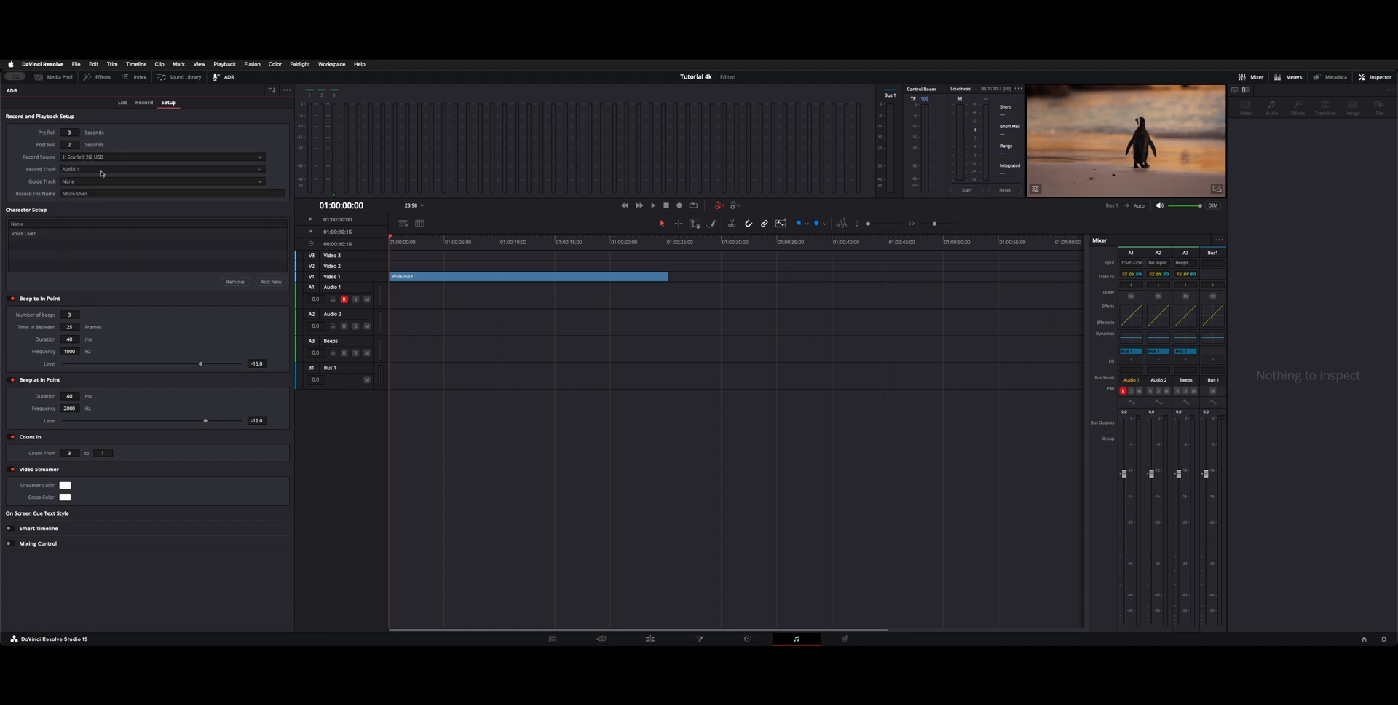
left_click(160, 181)
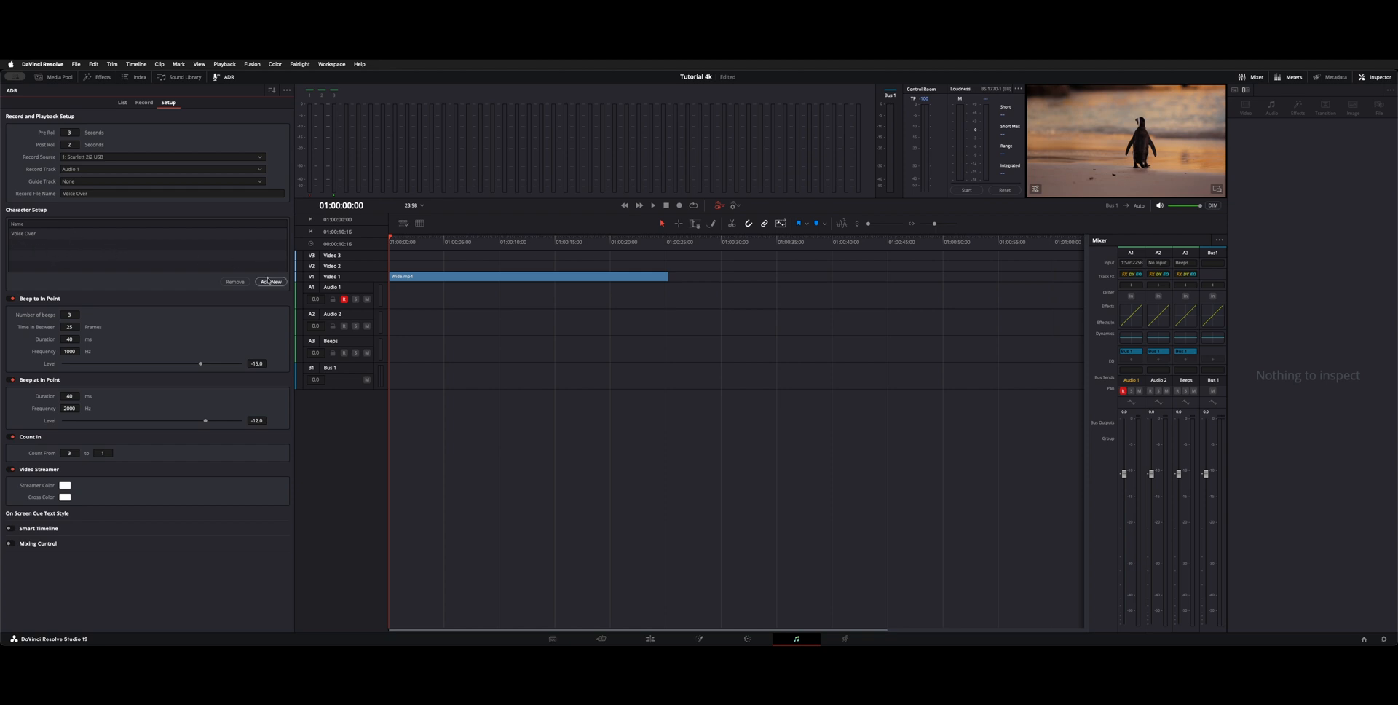
mouse_move(158, 238)
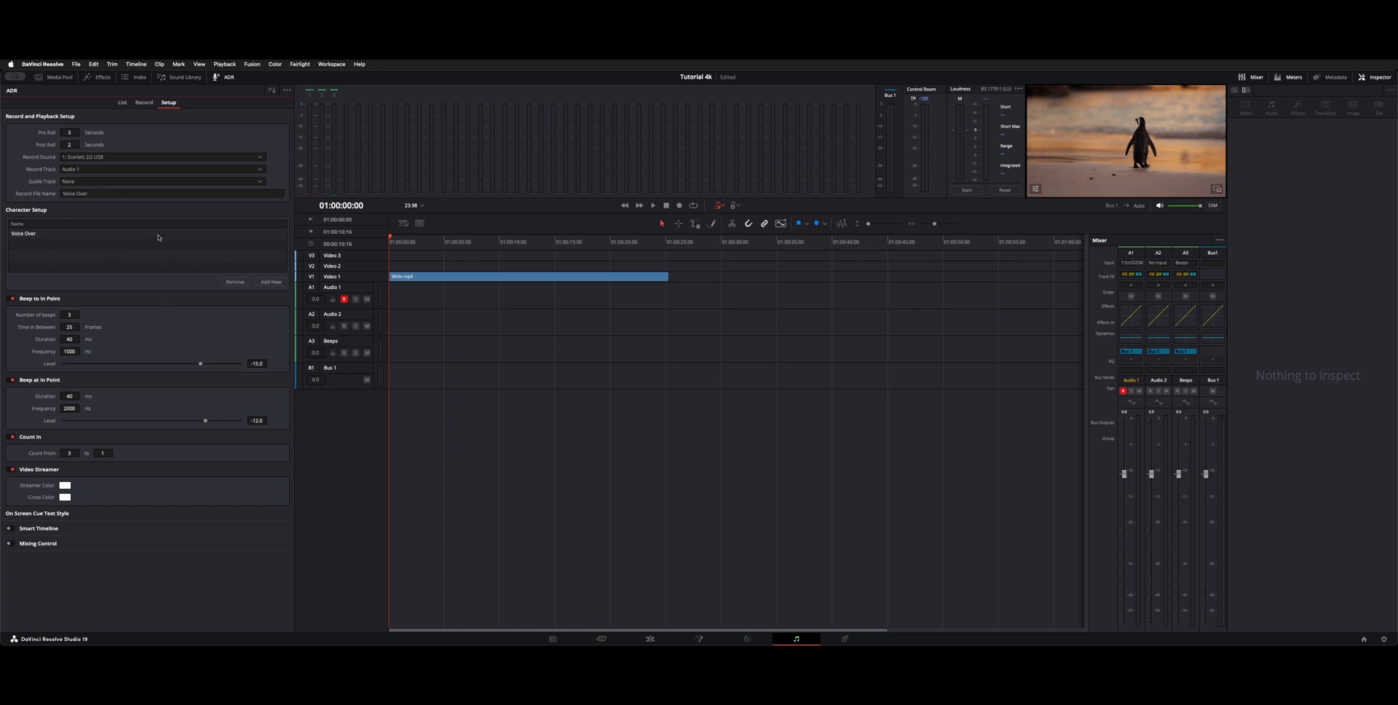
mouse_move(114, 264)
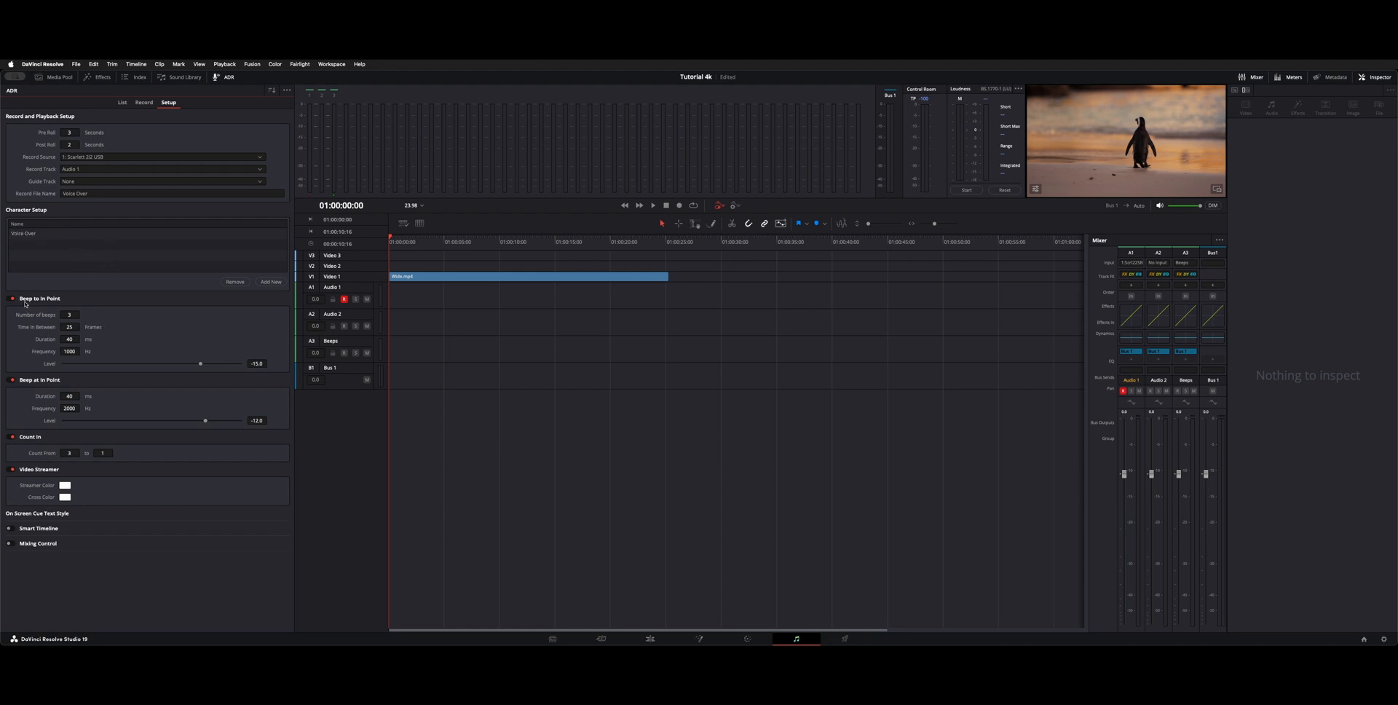
mouse_move(83, 312)
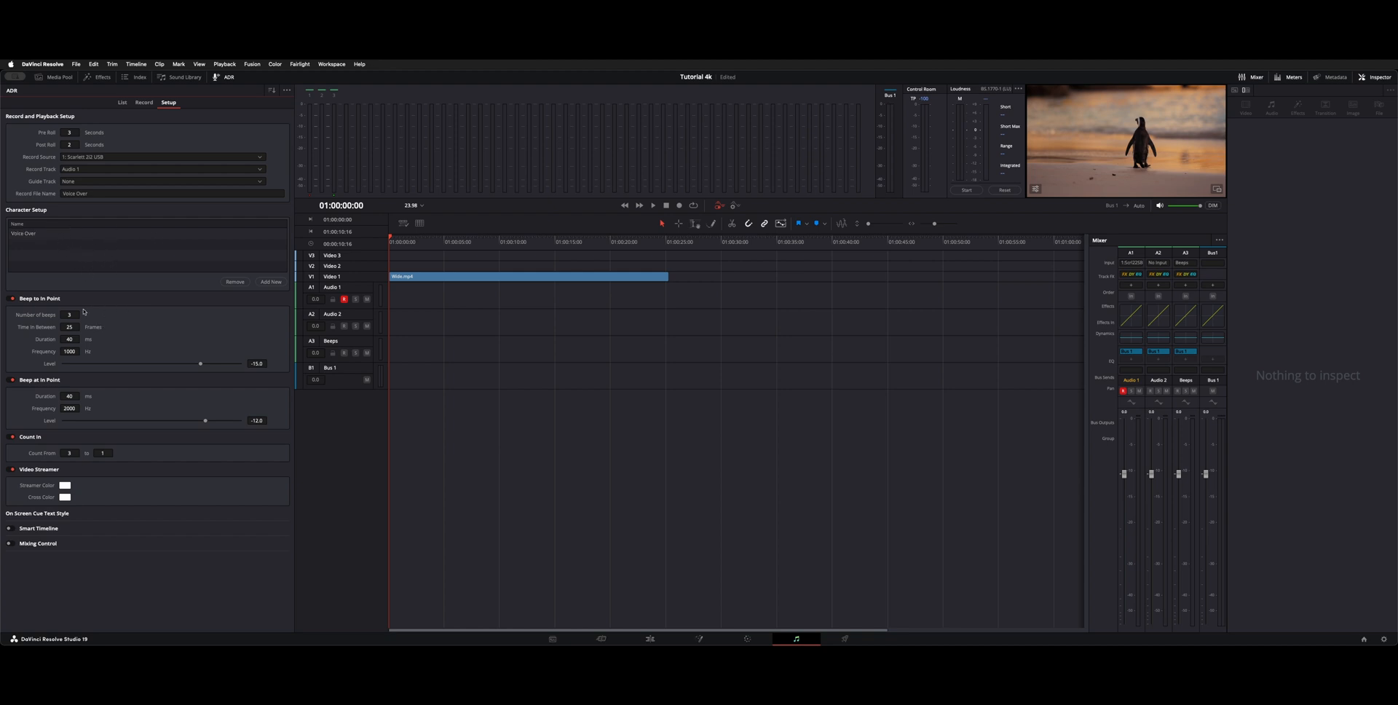
mouse_move(61, 383)
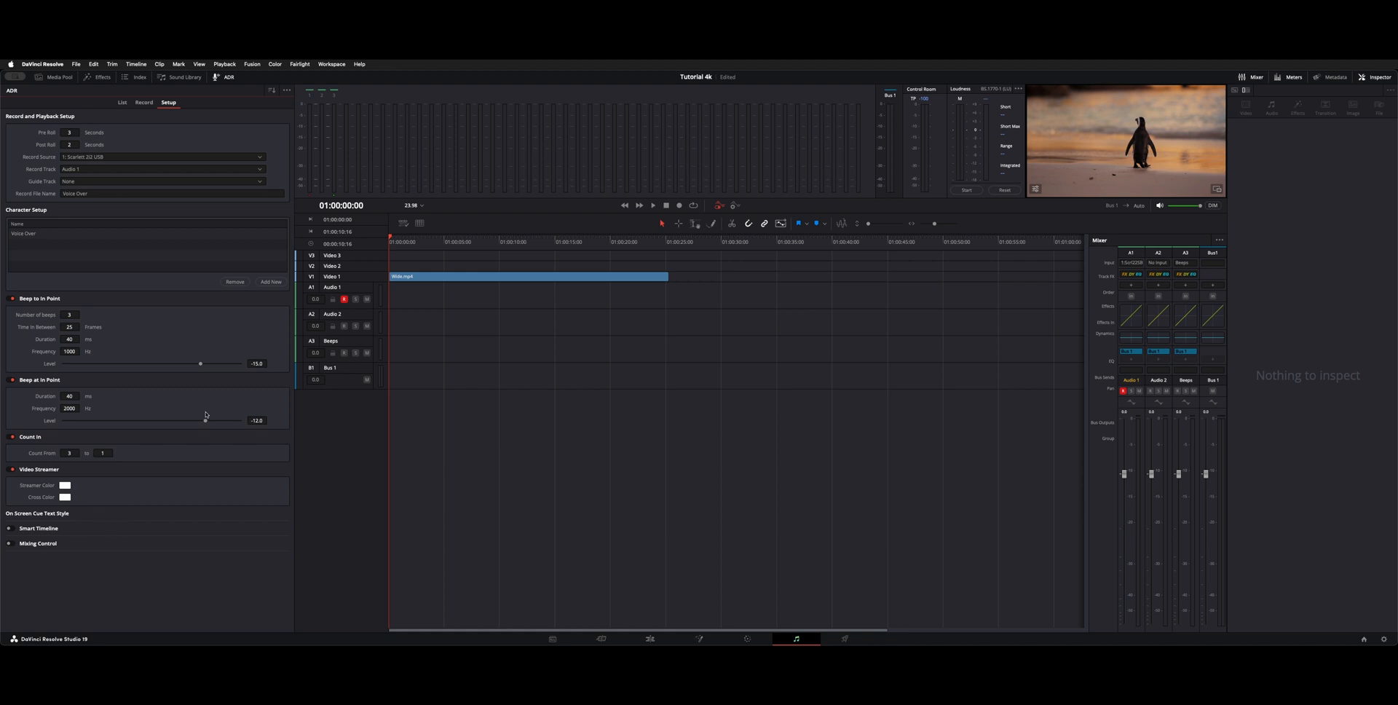
mouse_move(193, 134)
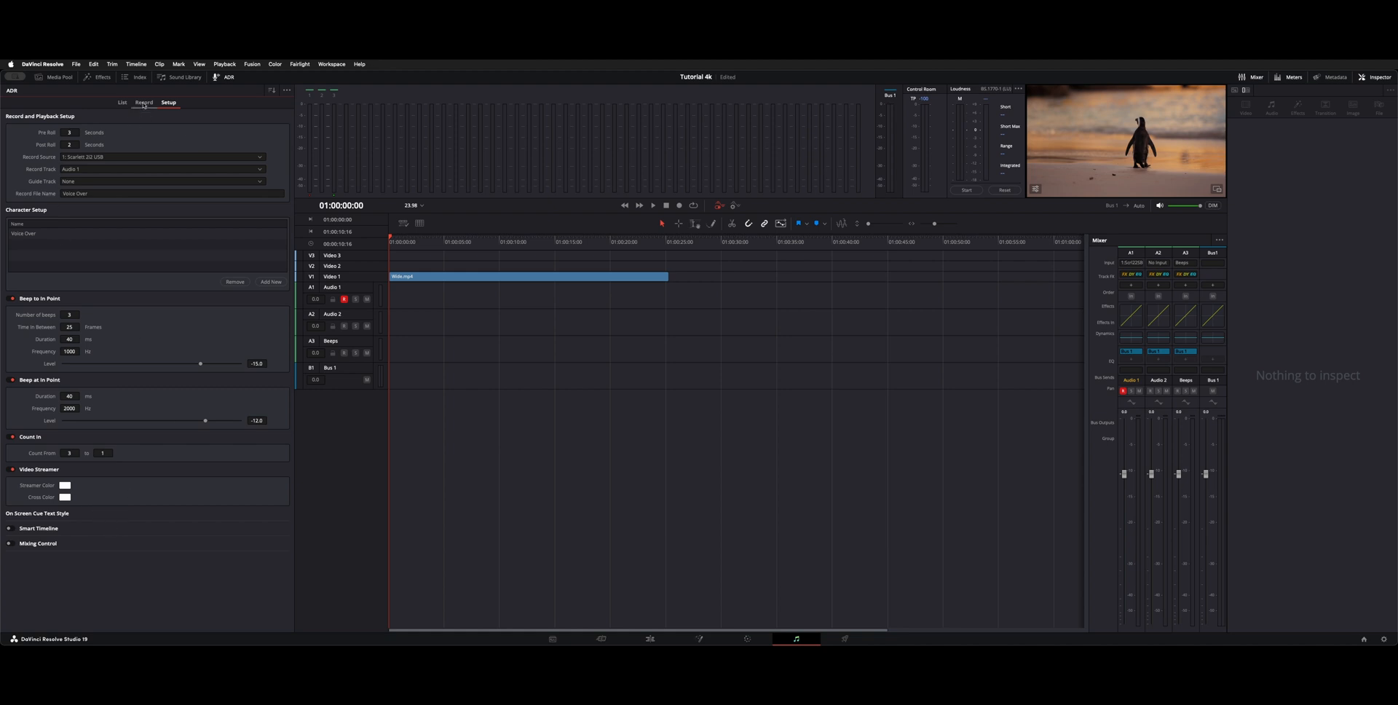
left_click(144, 102)
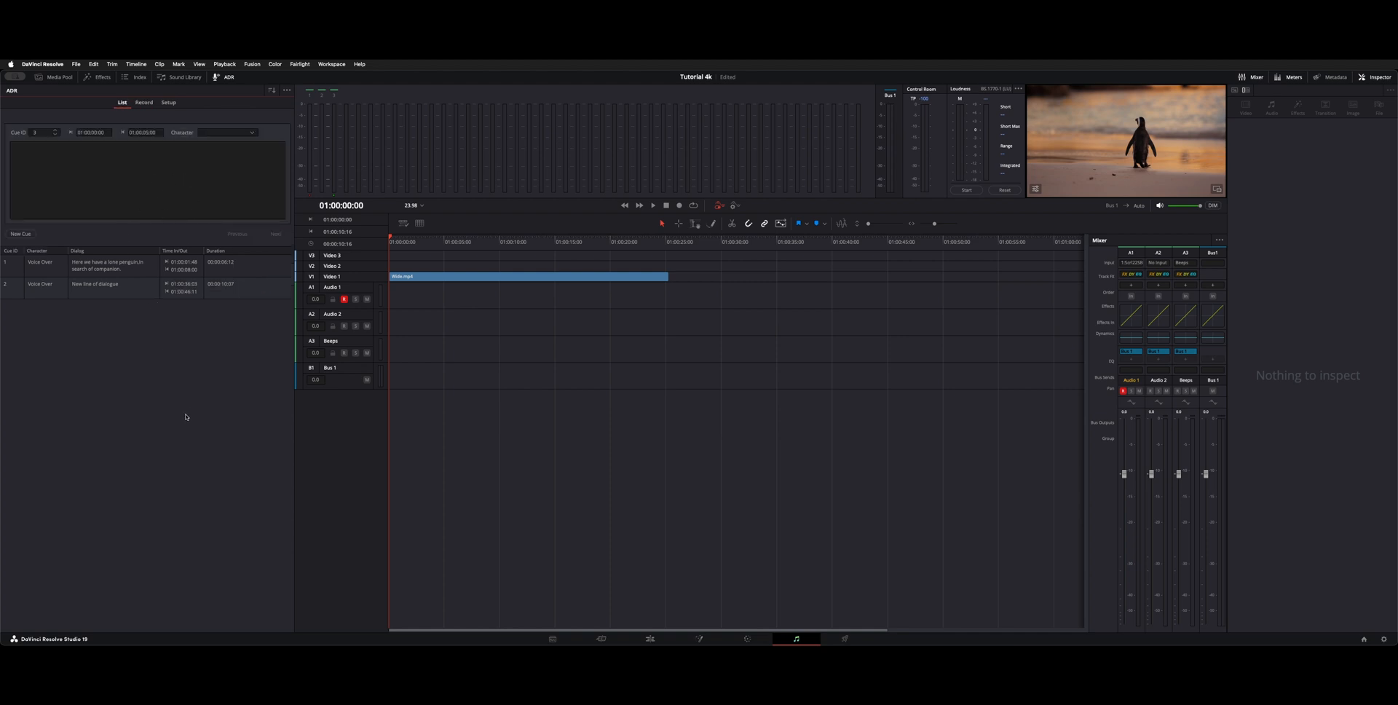
left_click(287, 91)
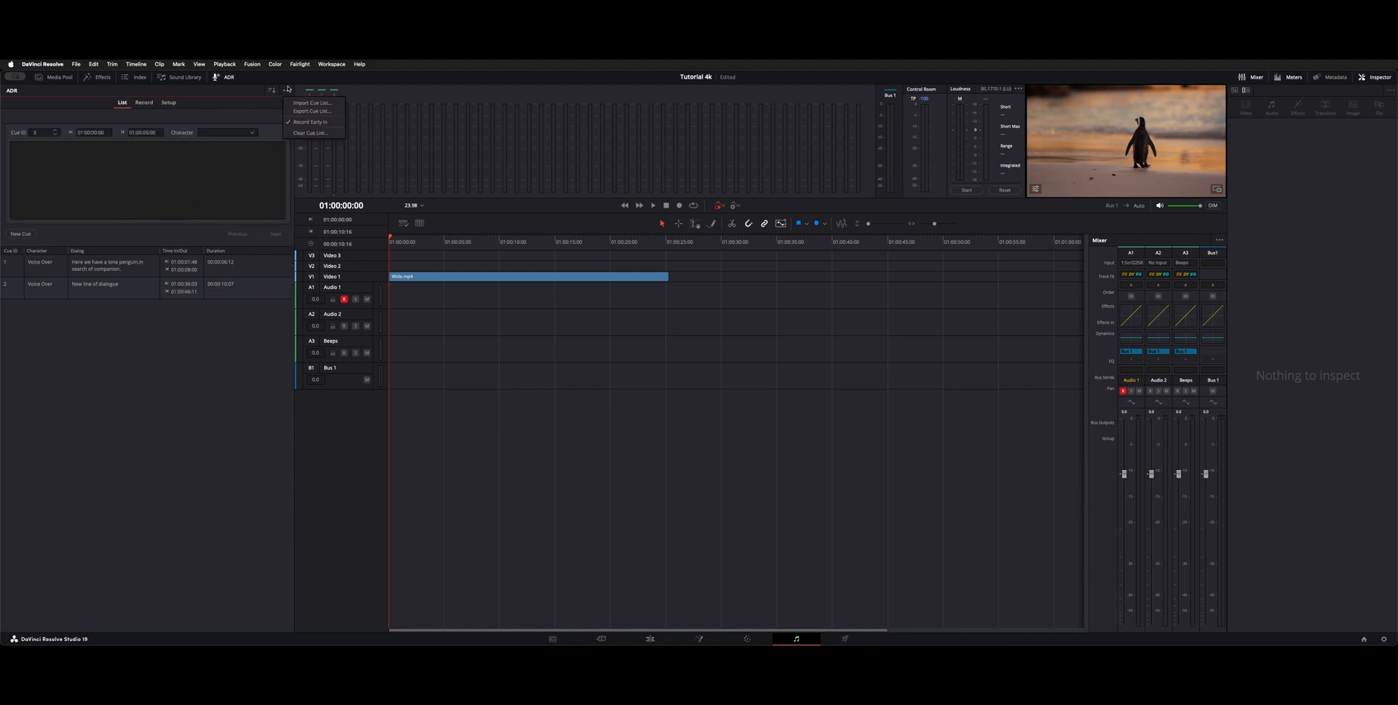
left_click(174, 363)
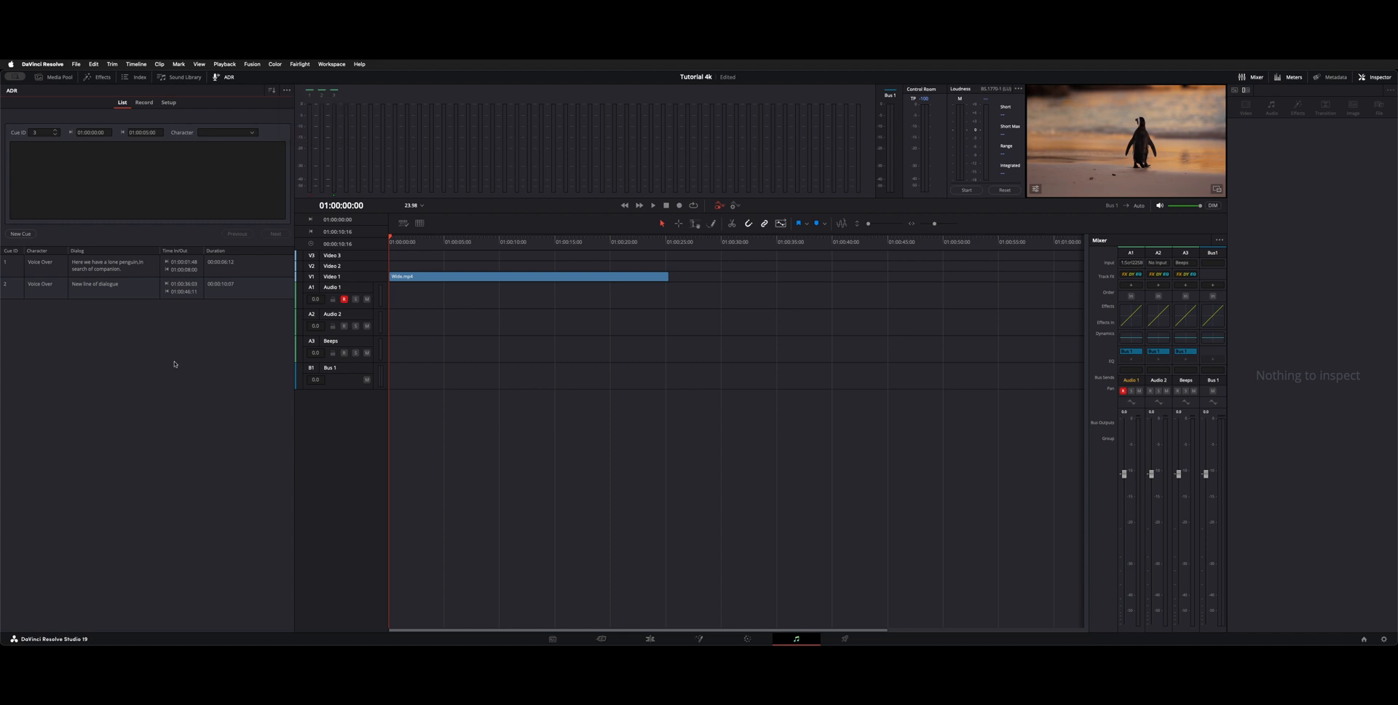
left_click(417, 242)
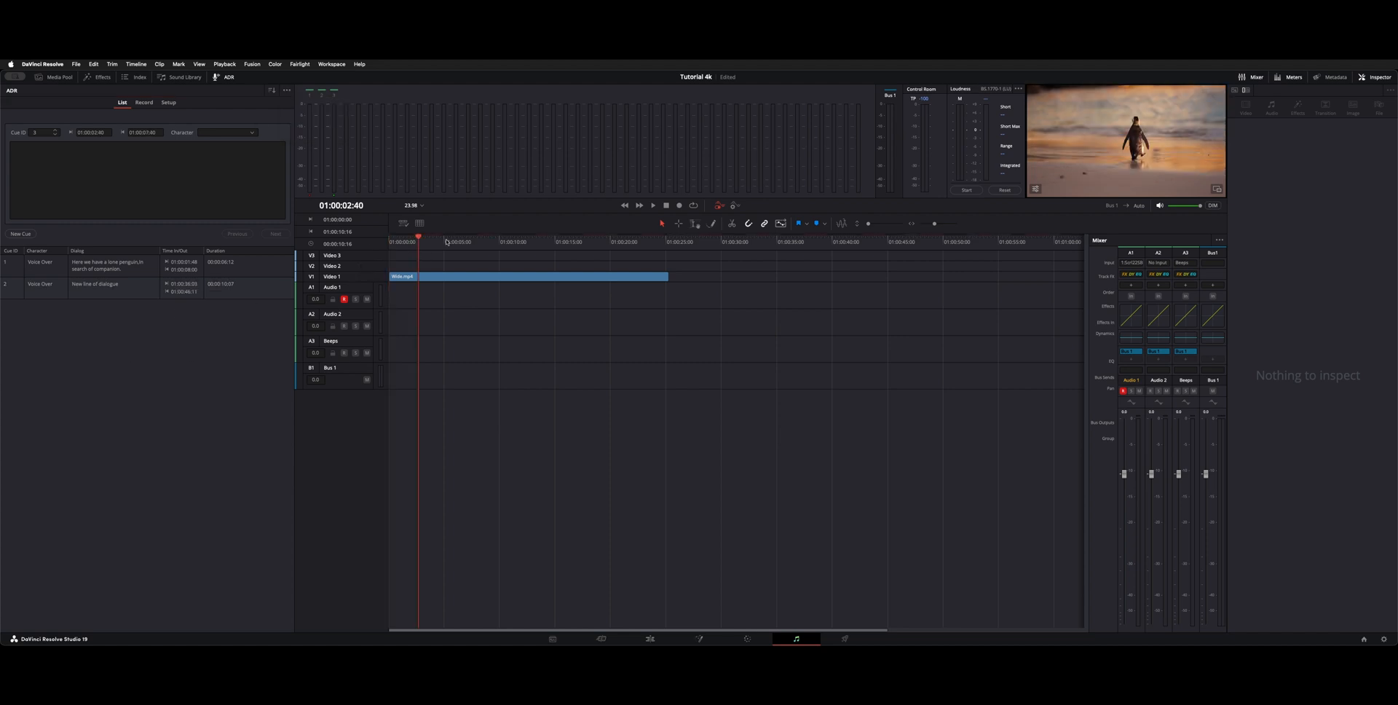
Step: Mark the range 01:00:11:52 to 01:00:19:51 and show the Media Pool's VO bin
left_click(459, 242)
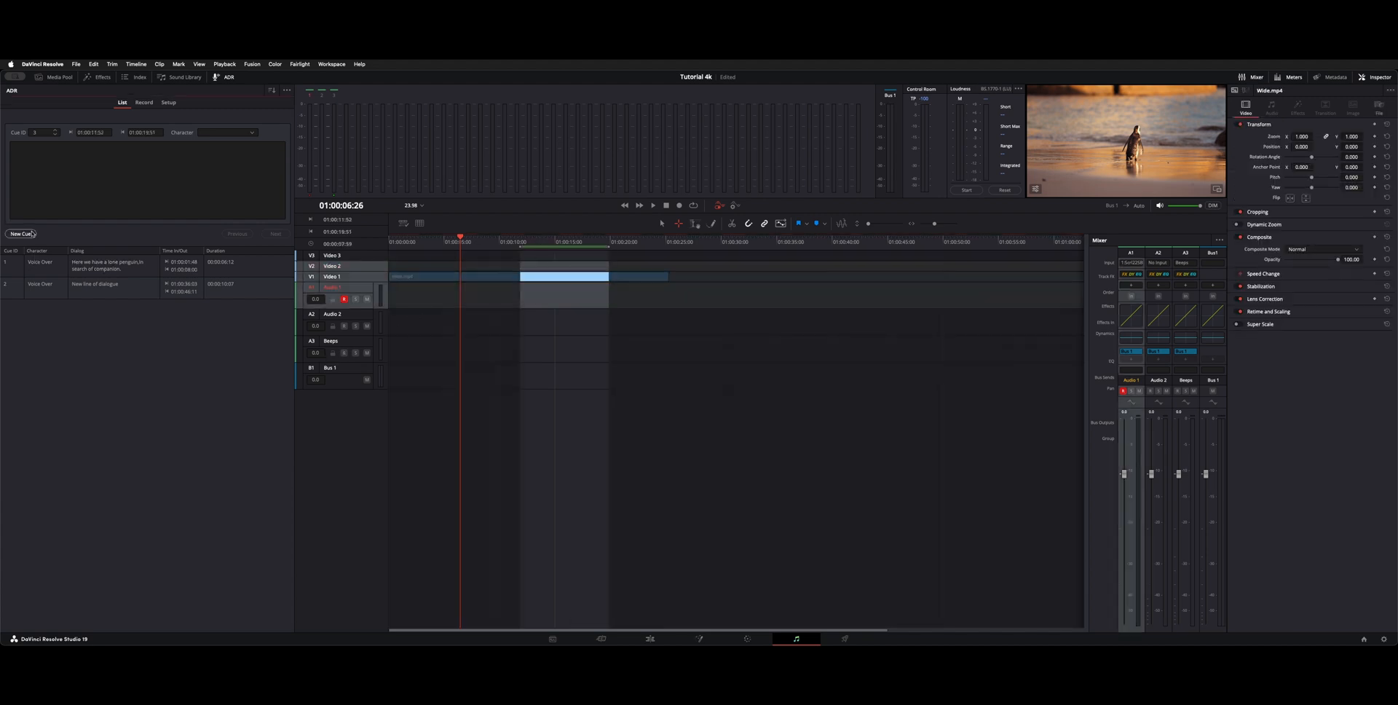
left_click(19, 234)
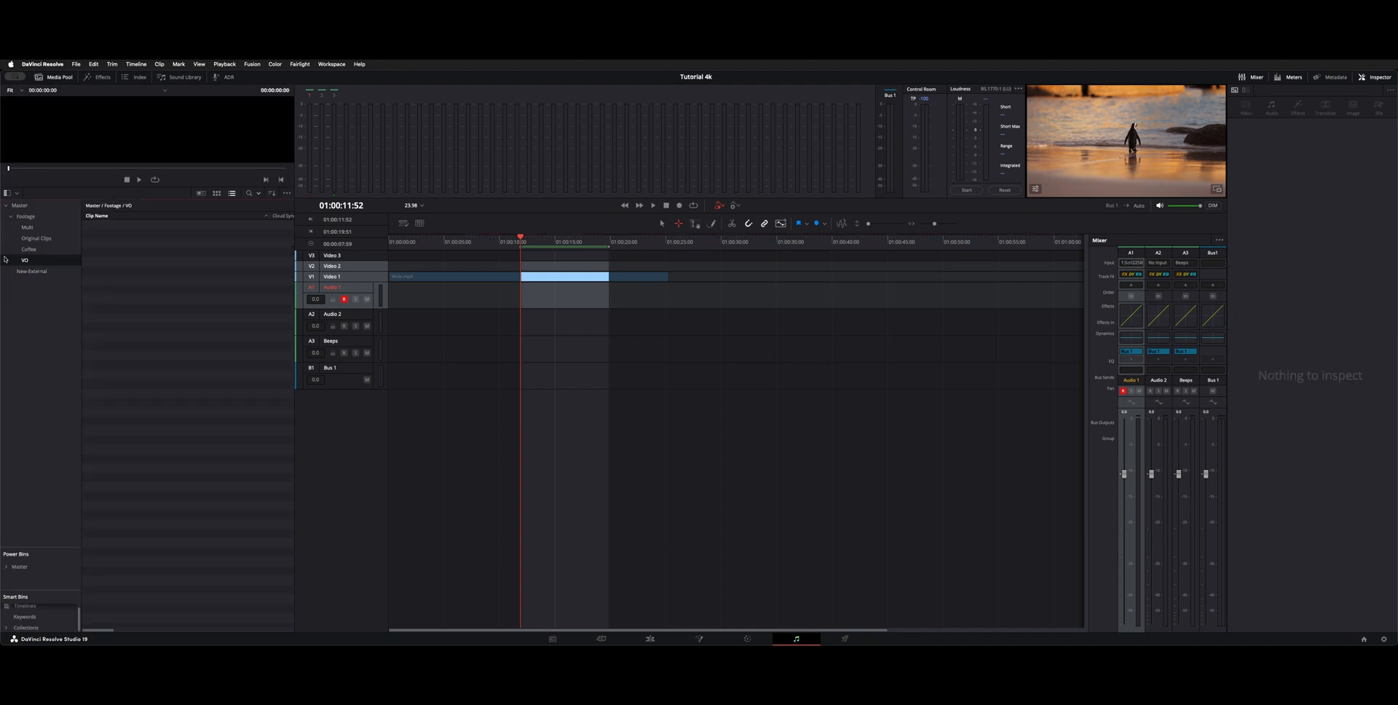
Step: Browse the Master and VO bins, then return to the ADR panel holding 01:00:11:52–01:00:19:51
left_click(19, 204)
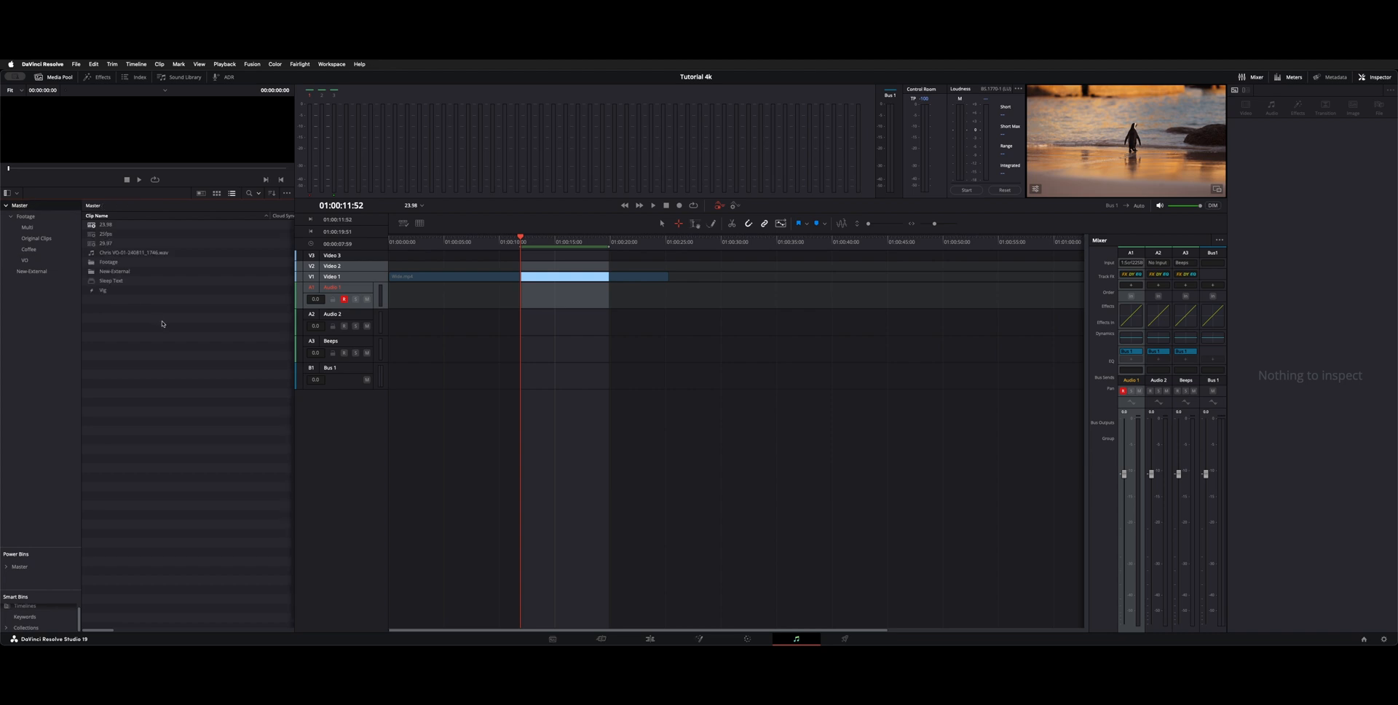
left_click(24, 259)
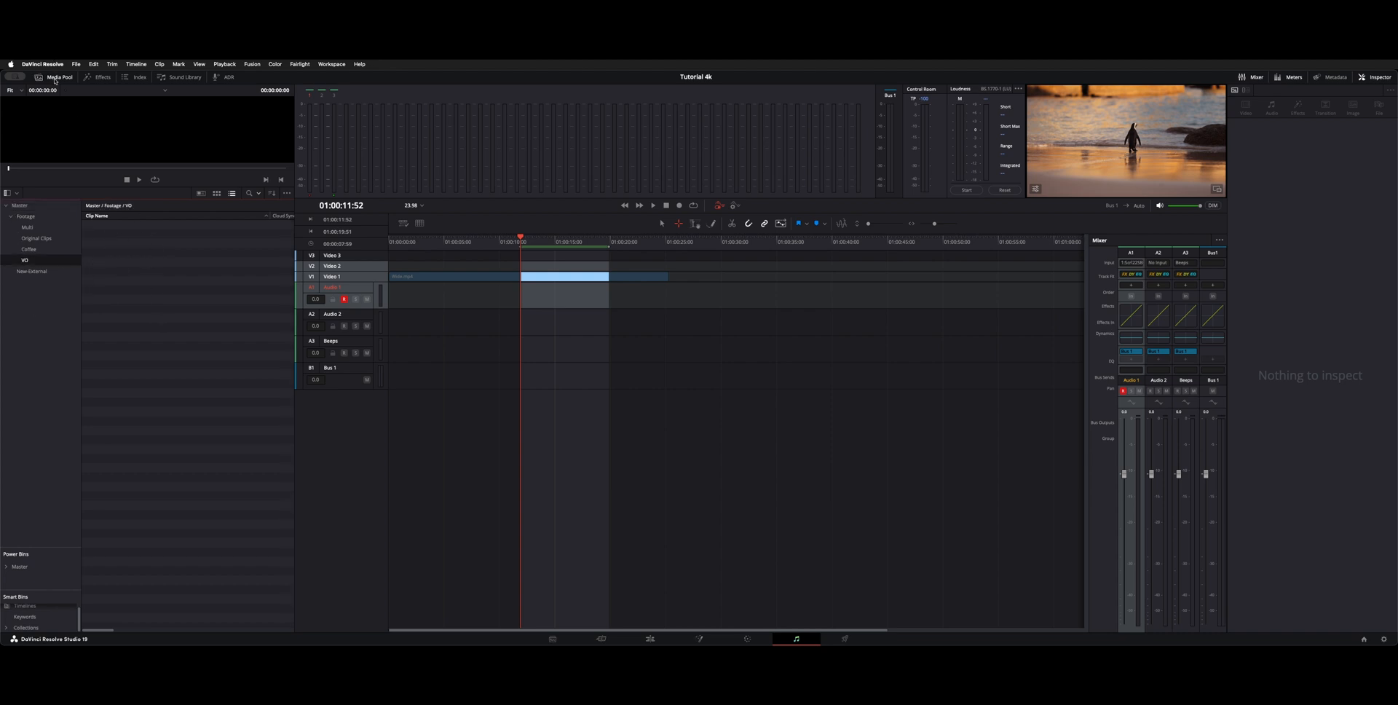
left_click(228, 77)
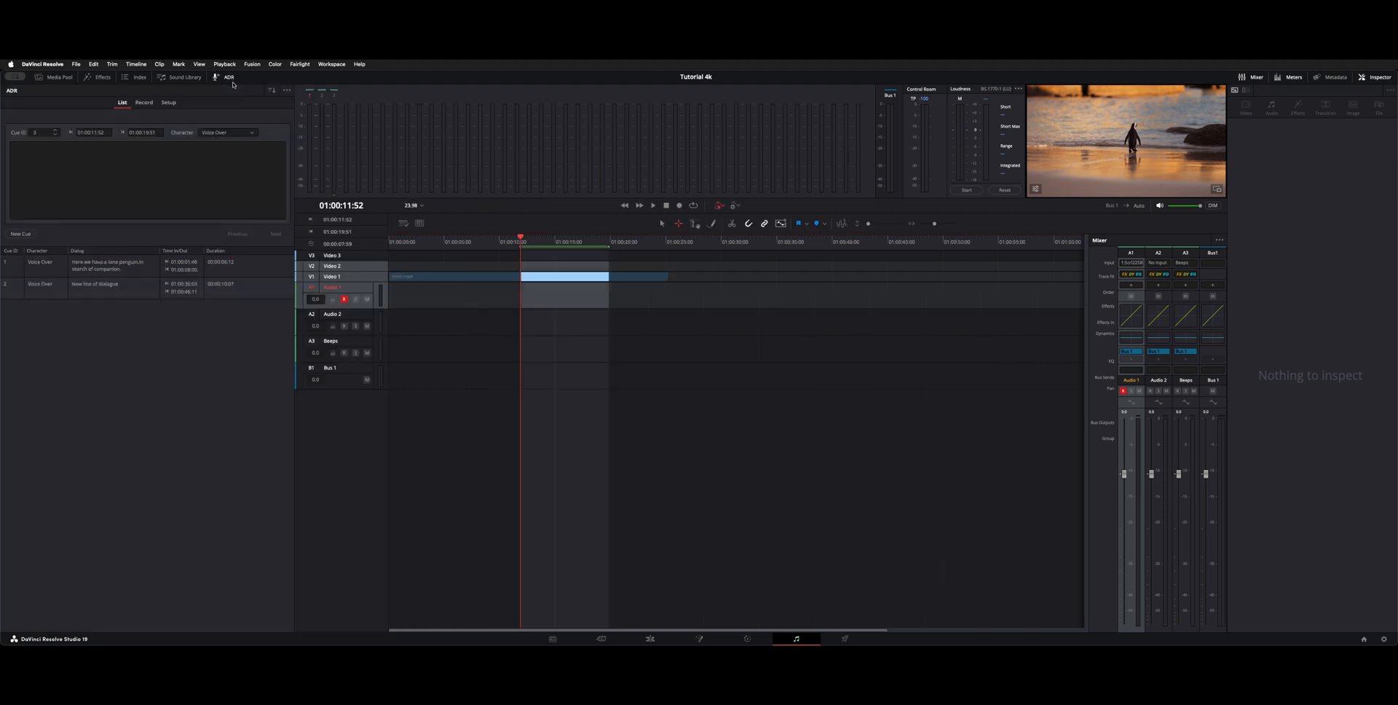
mouse_move(301, 458)
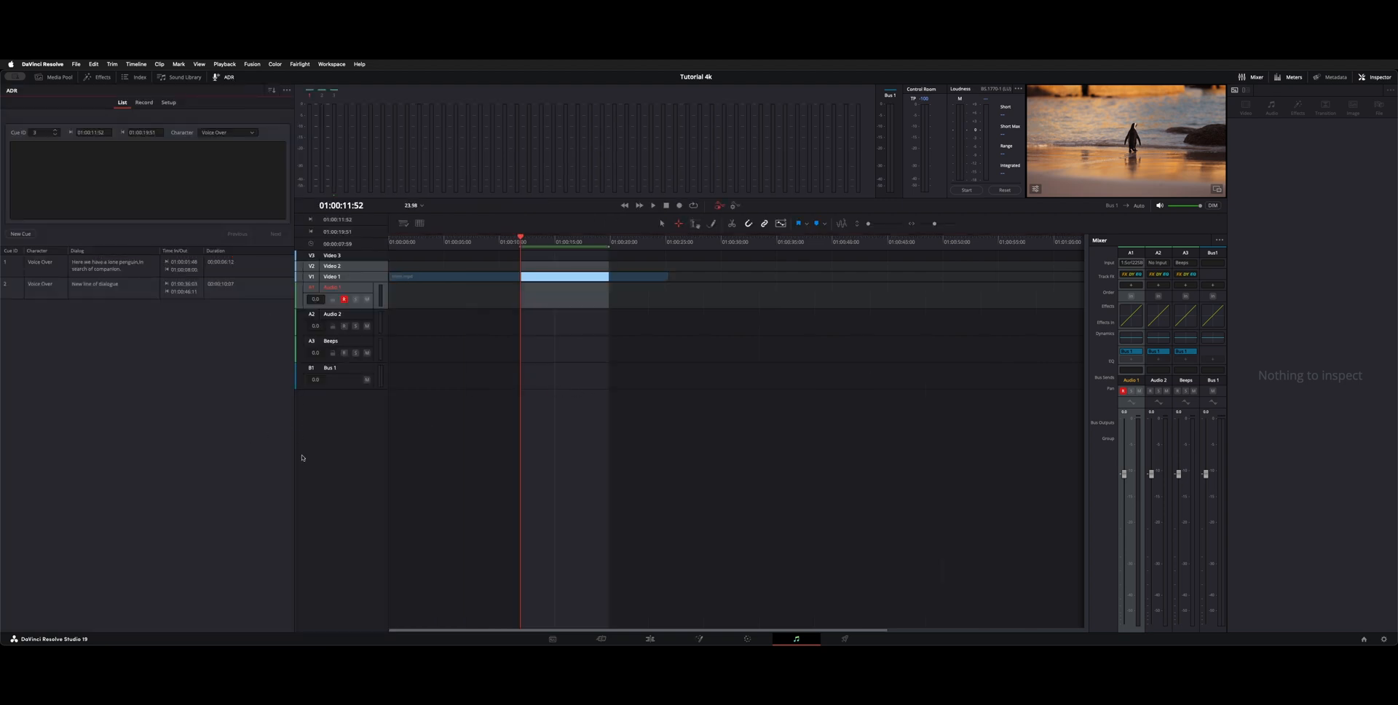
mouse_move(192, 474)
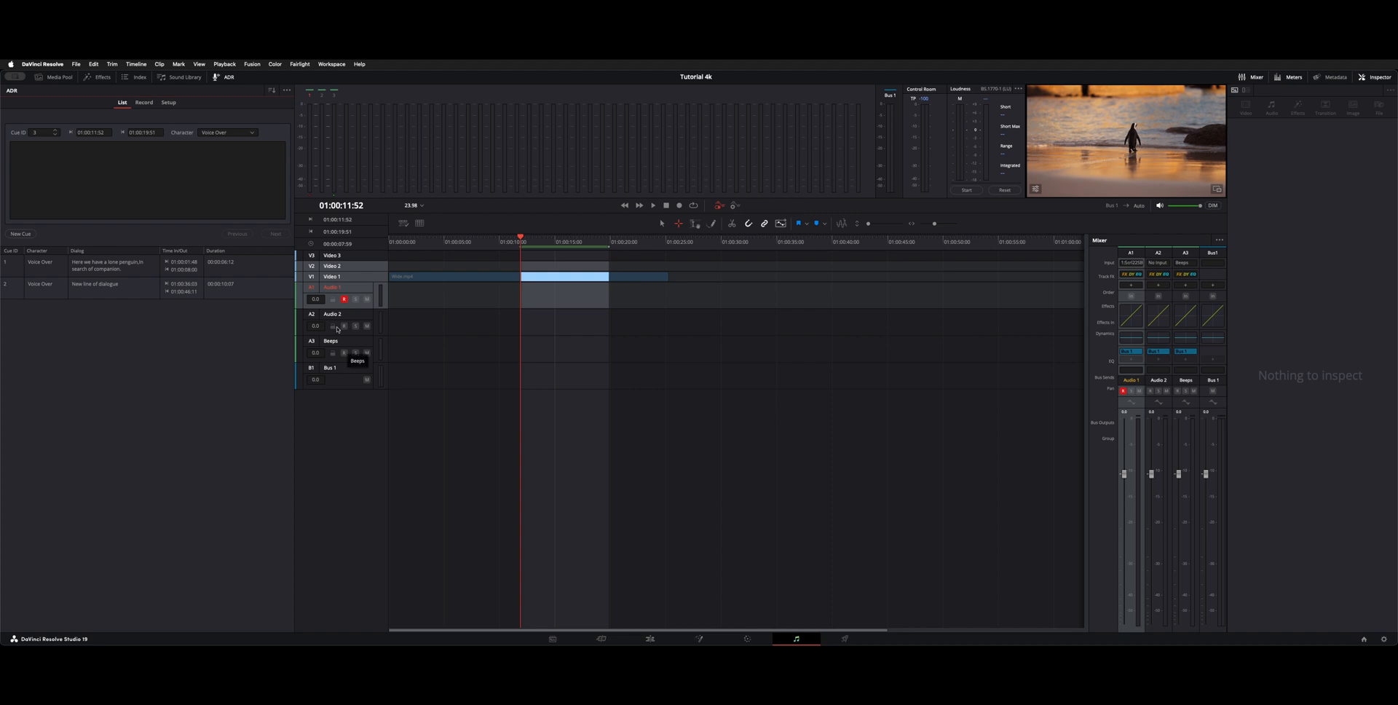
Step: Confirm the Beeps track input is patched to the System Generator beep source
left_click(330, 348)
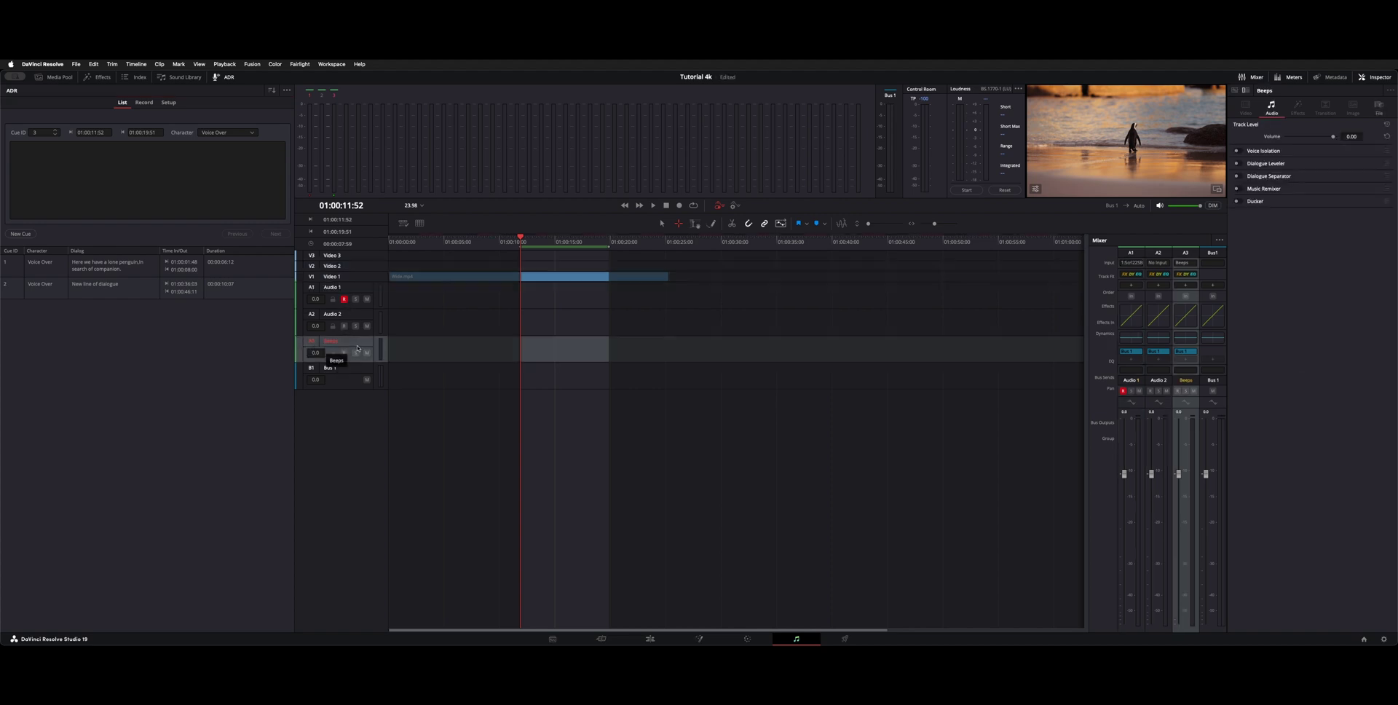
mouse_move(424, 326)
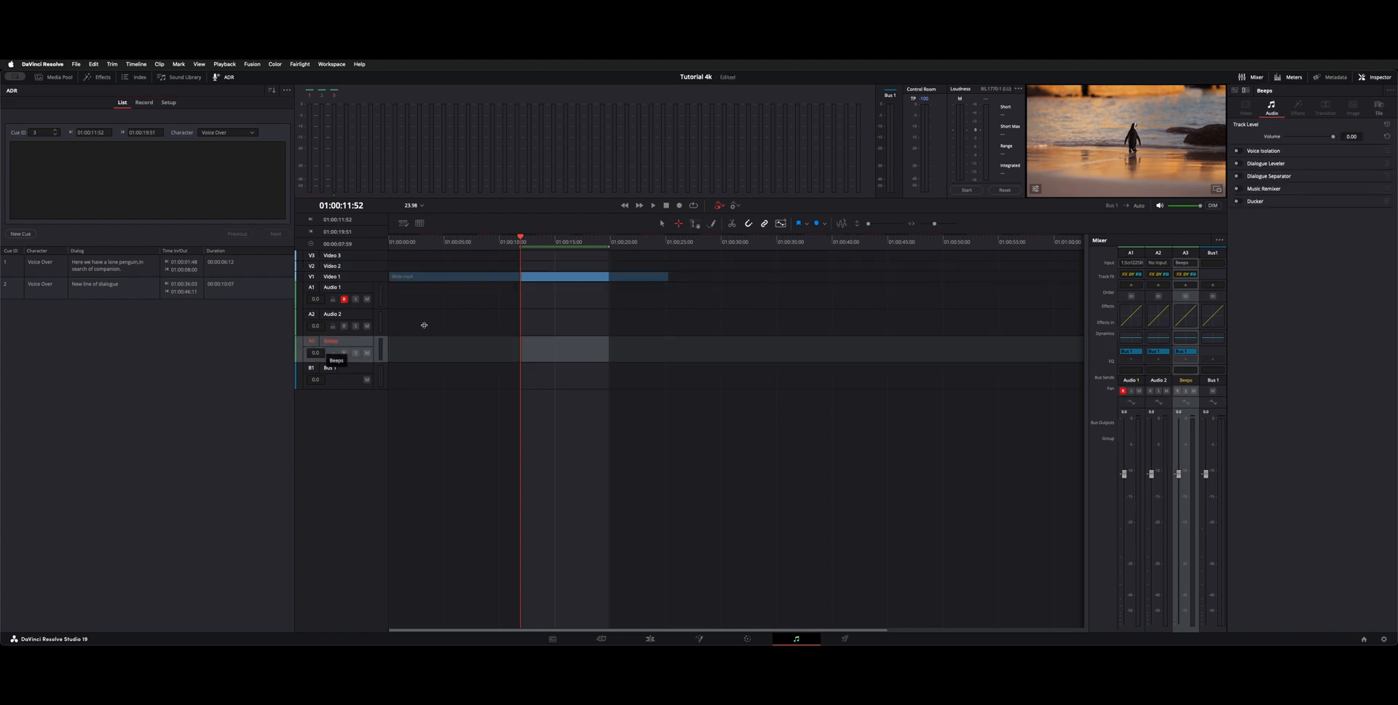
left_click(1186, 262)
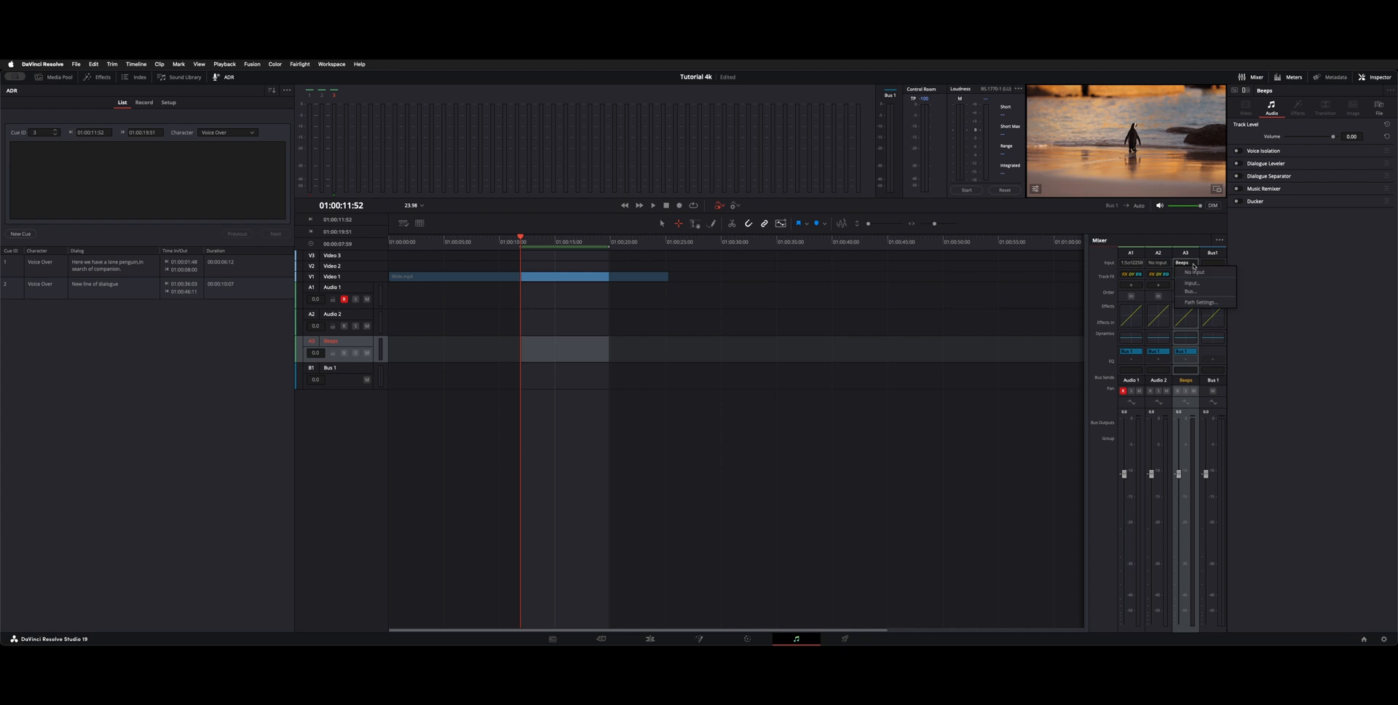
left_click(1193, 283)
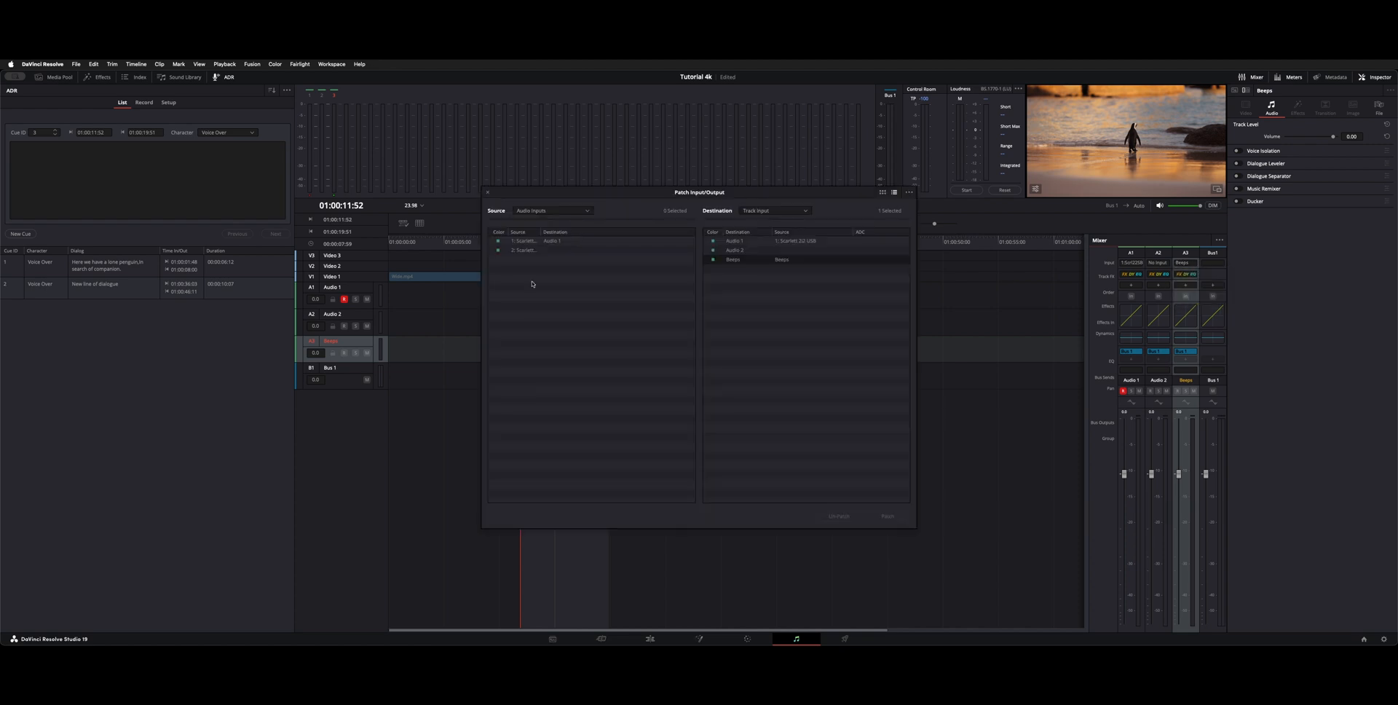
left_click(548, 210)
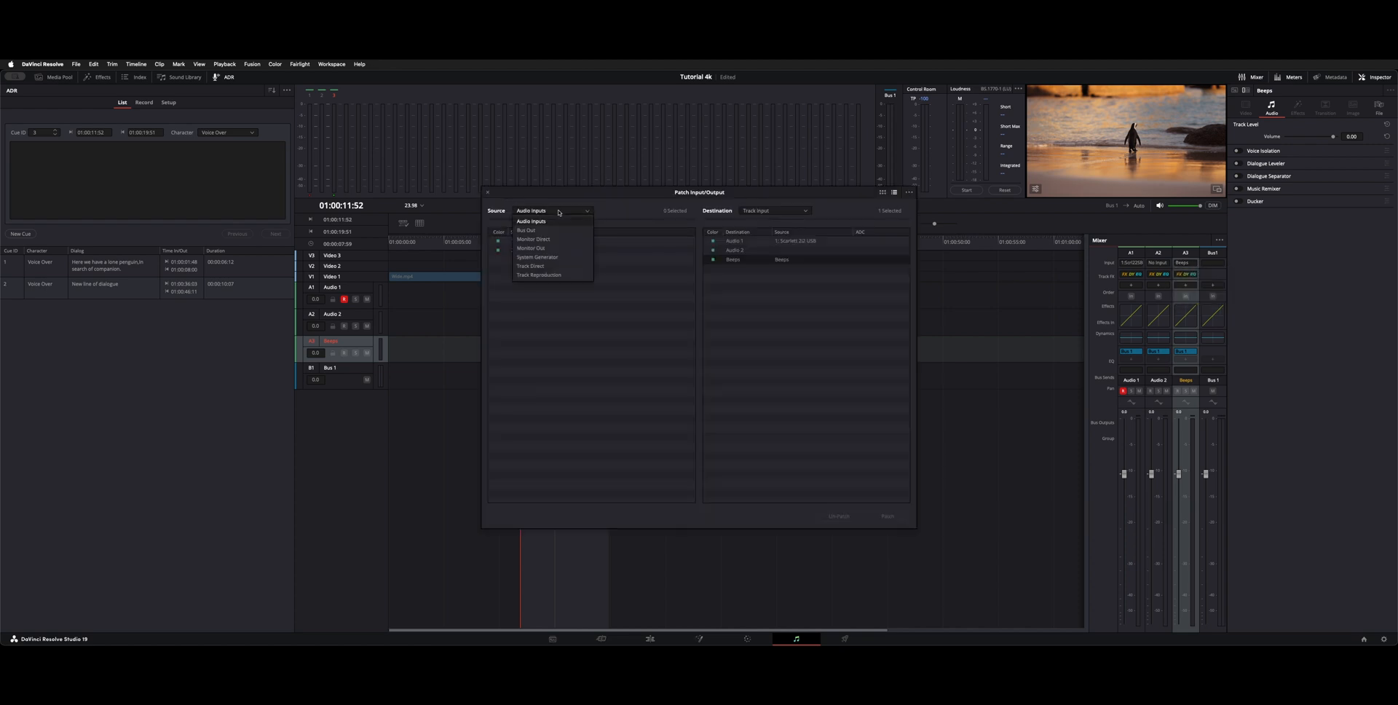
left_click(537, 256)
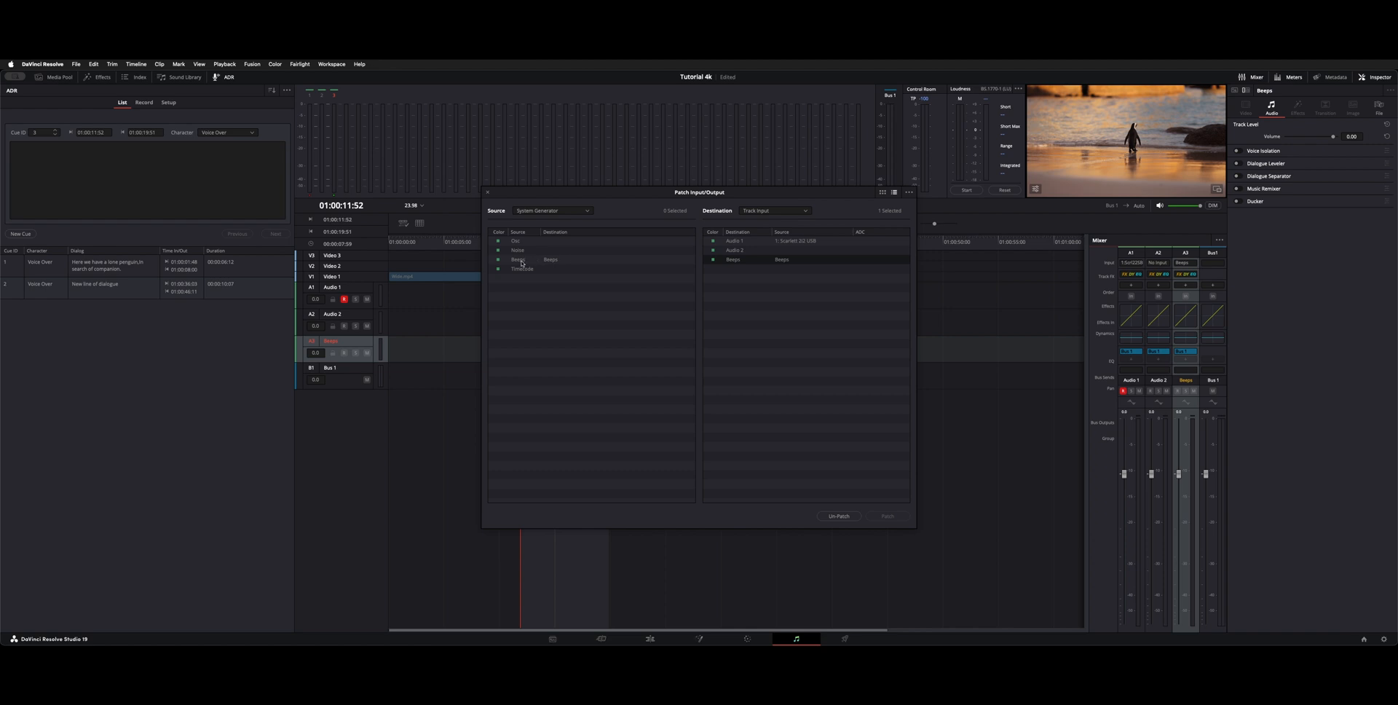
left_click(521, 260)
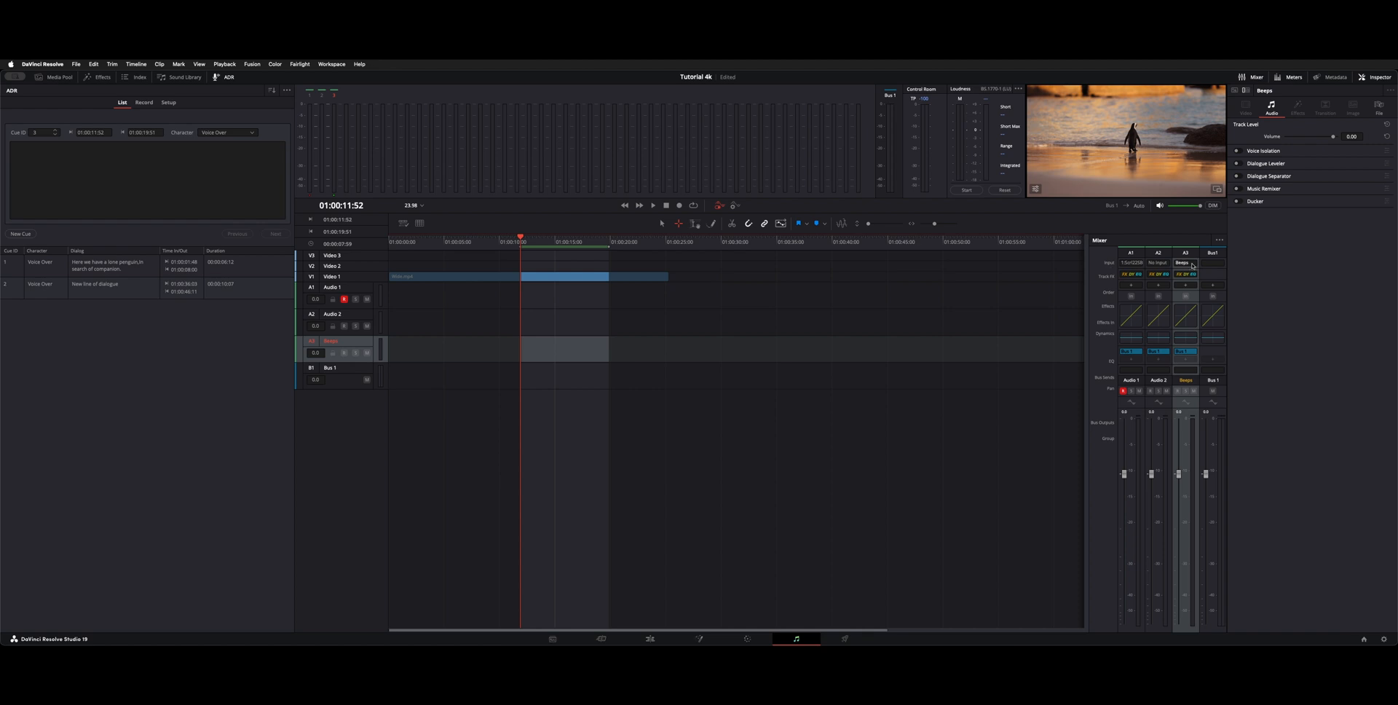
Step: Open the Path Settings window for the Beeps track
left_click(1186, 262)
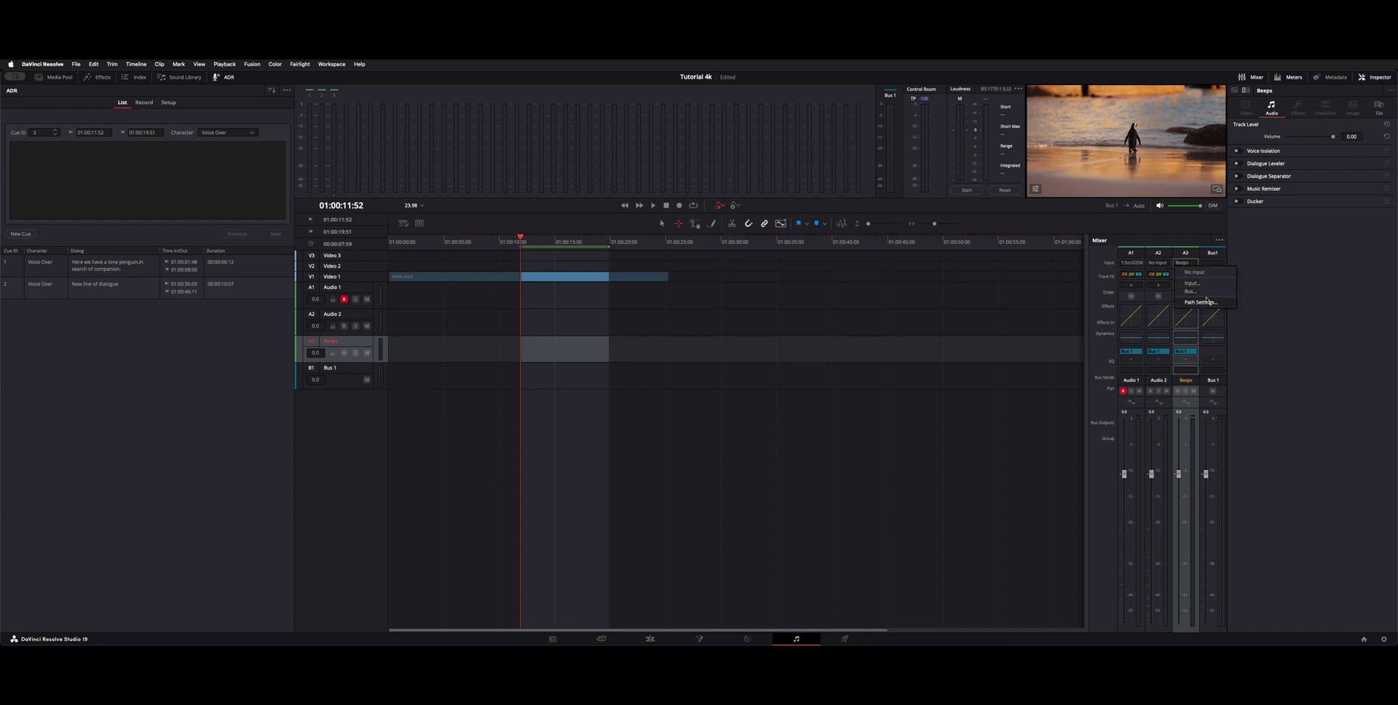
left_click(1201, 303)
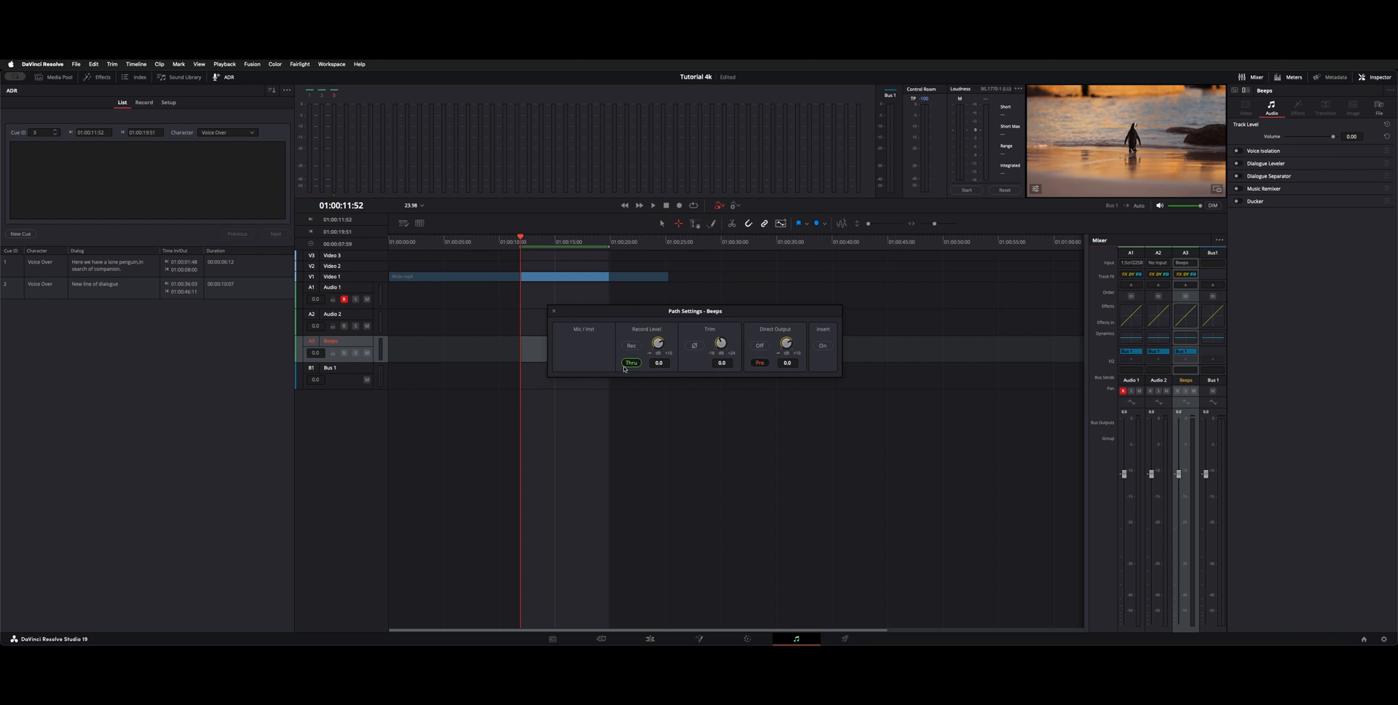
mouse_move(572, 314)
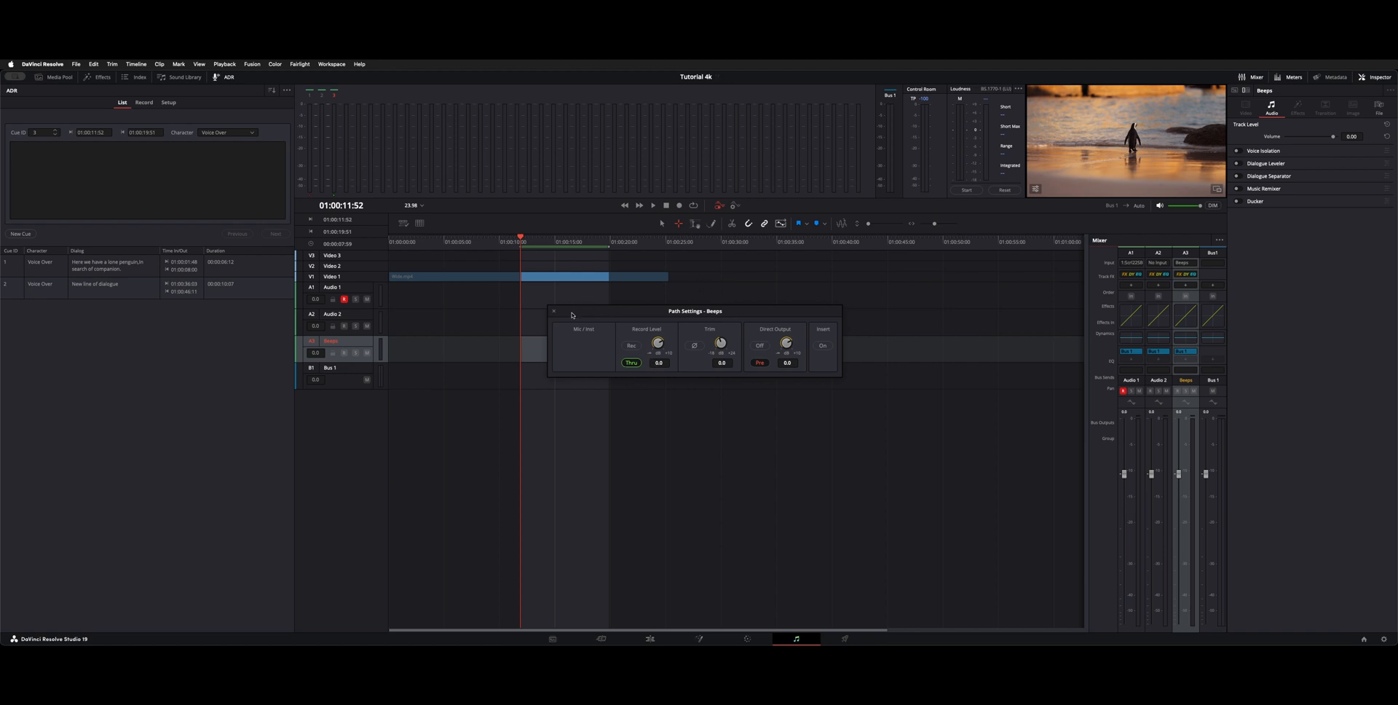
Step: Close the Path Settings – Beeps window
left_click(554, 311)
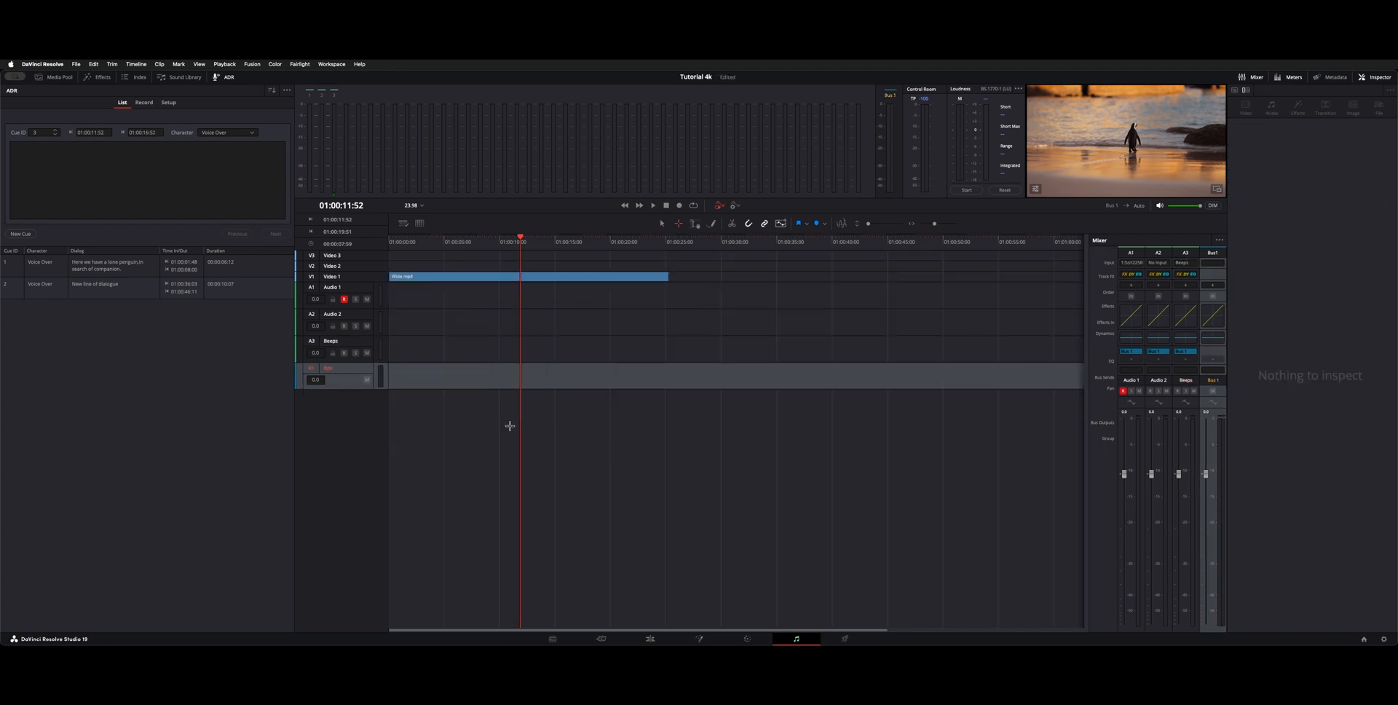
mouse_move(325, 314)
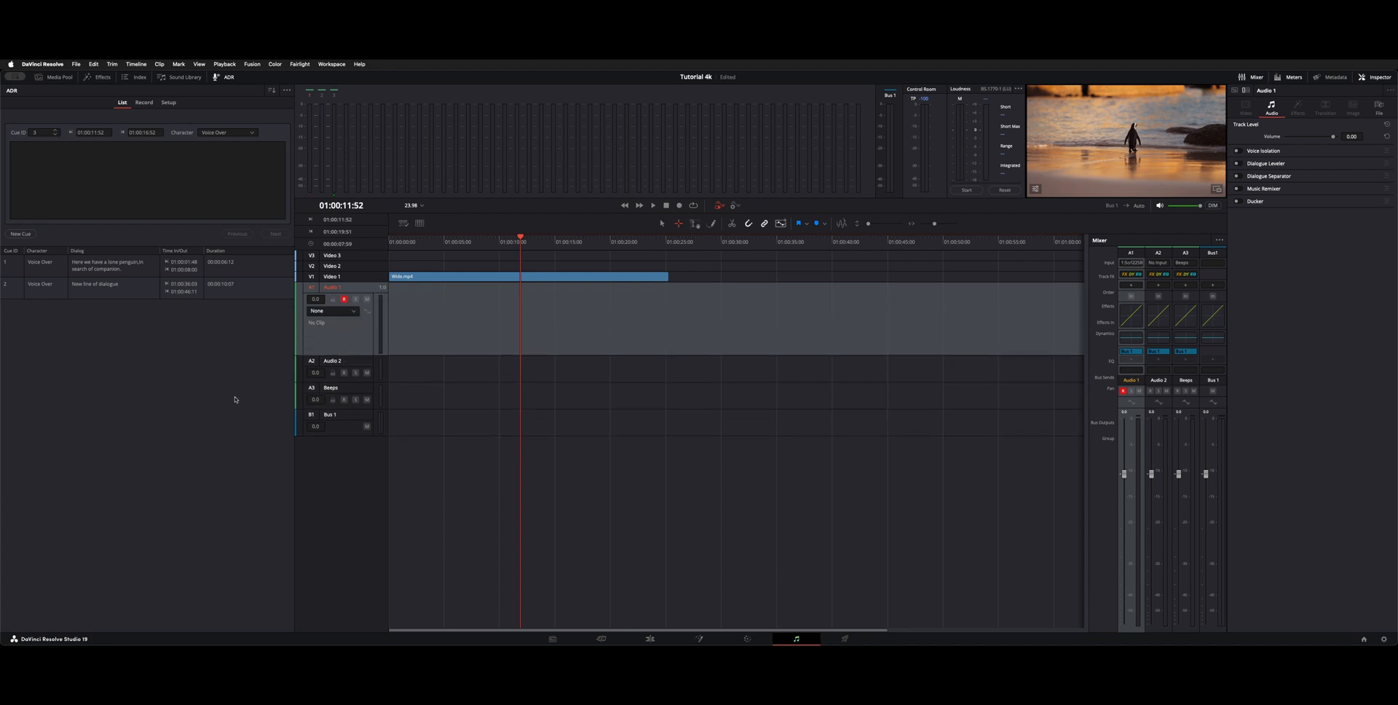
mouse_move(164, 415)
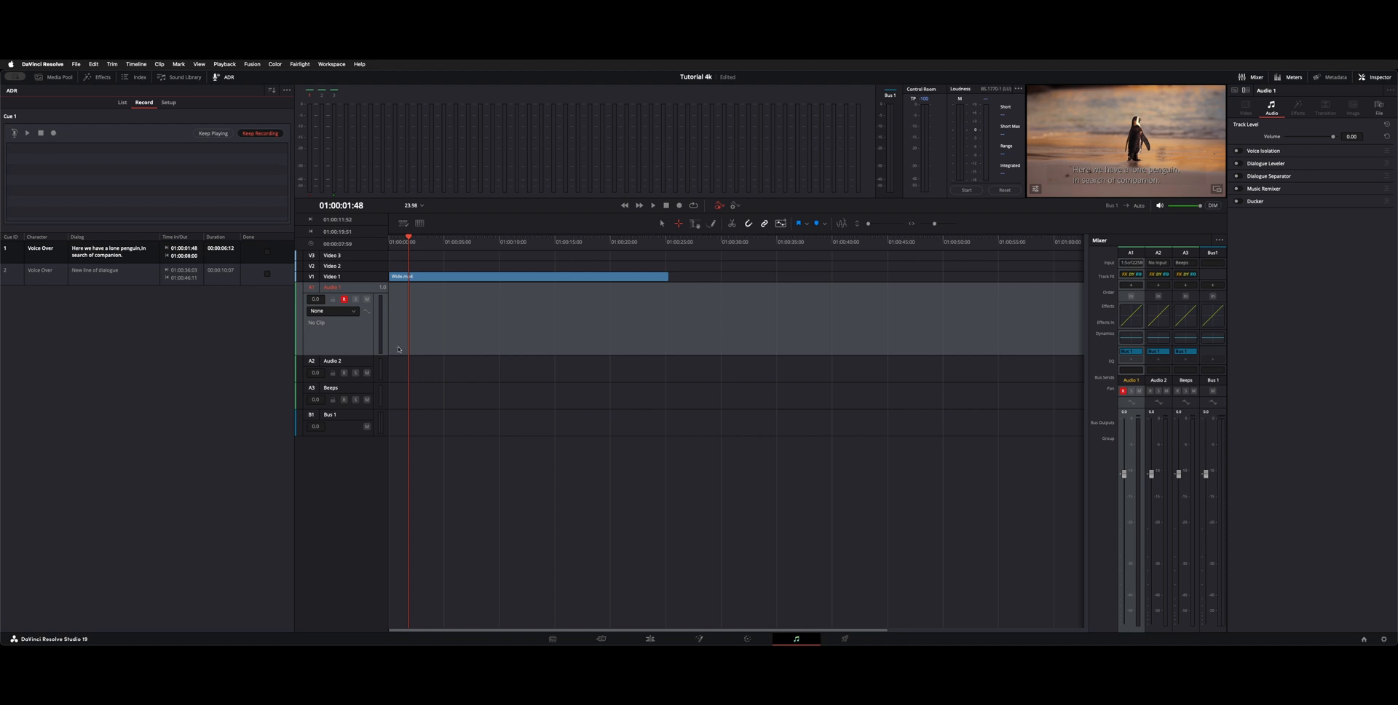
mouse_move(287, 194)
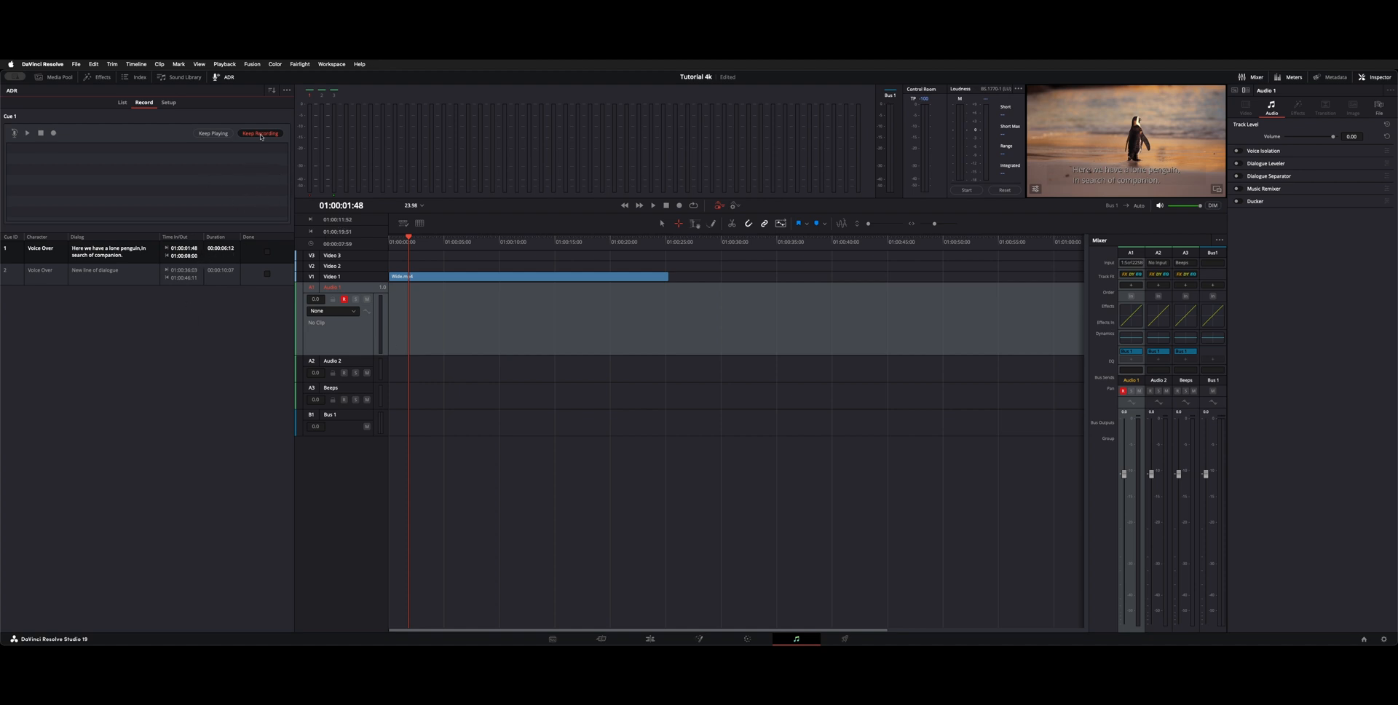
mouse_move(250, 226)
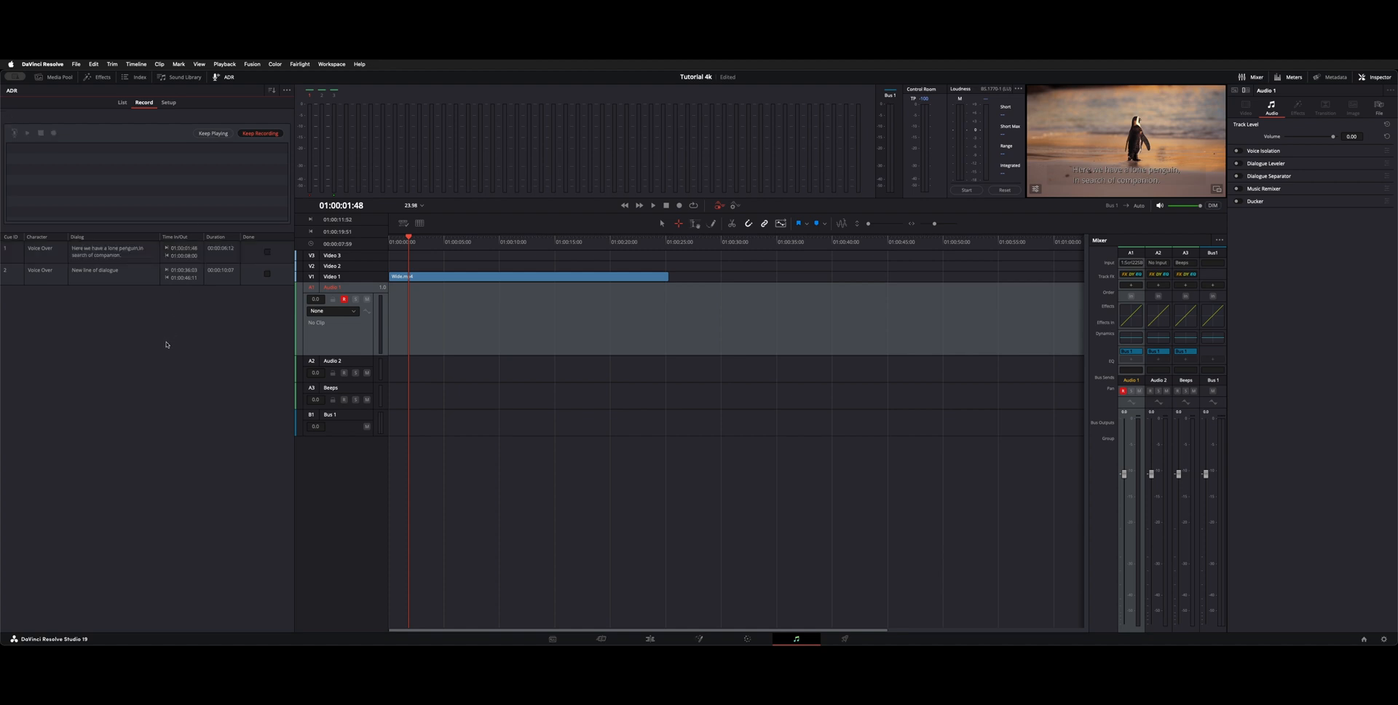
Step: Load Cue 1, the penguin line, and start recording with the enlarged viewer
left_click(107, 251)
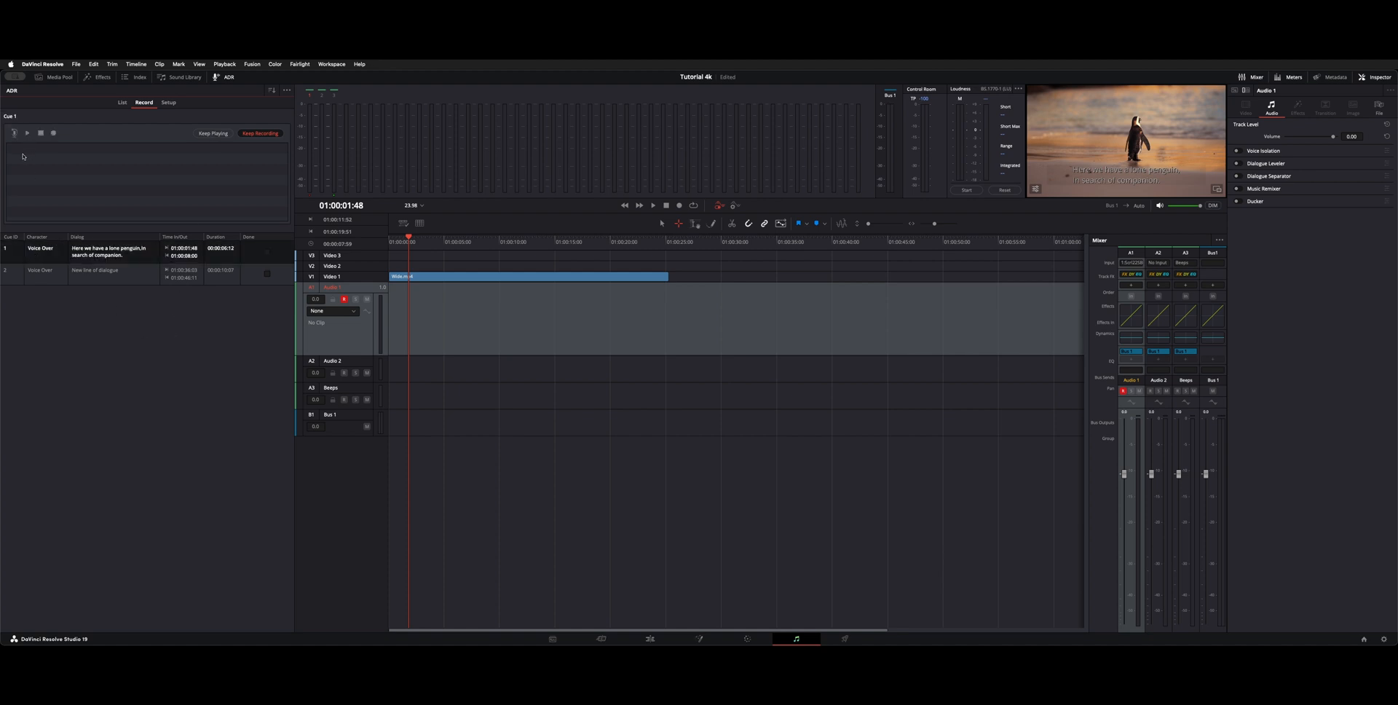
mouse_move(27, 133)
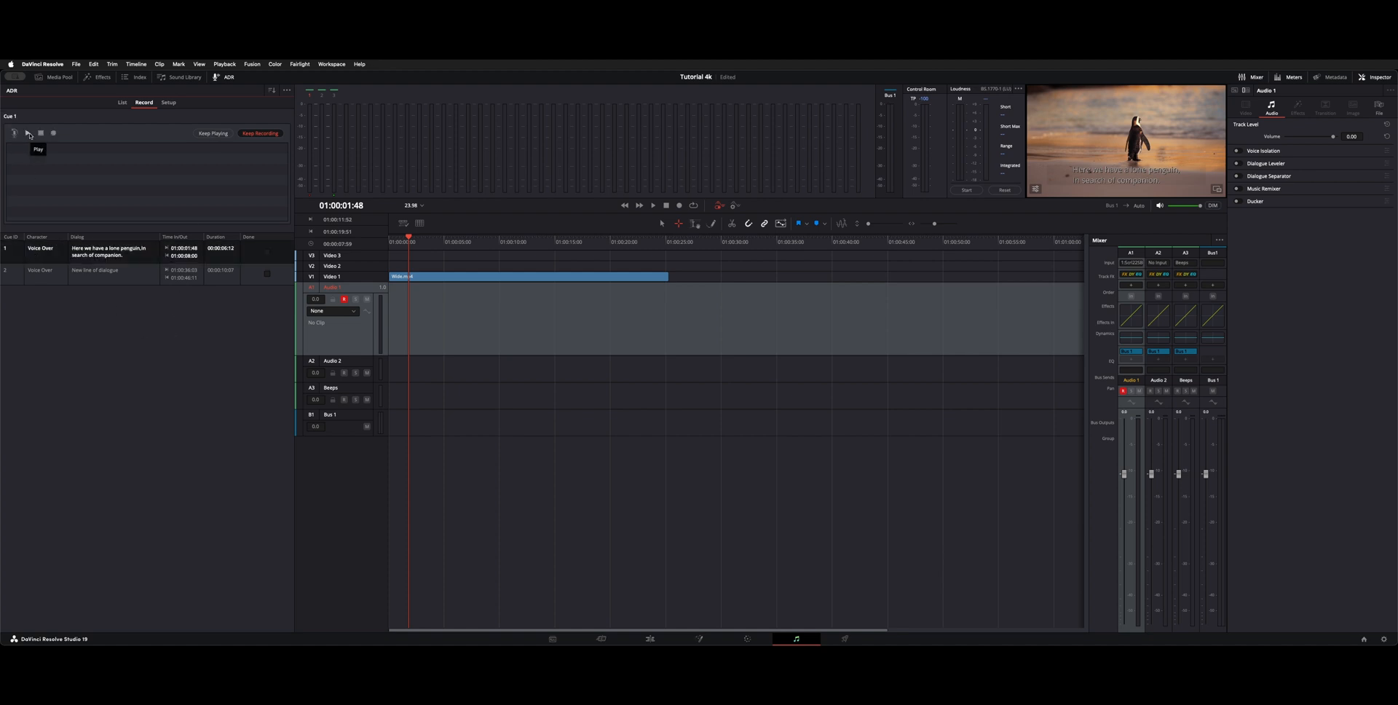
mouse_move(54, 133)
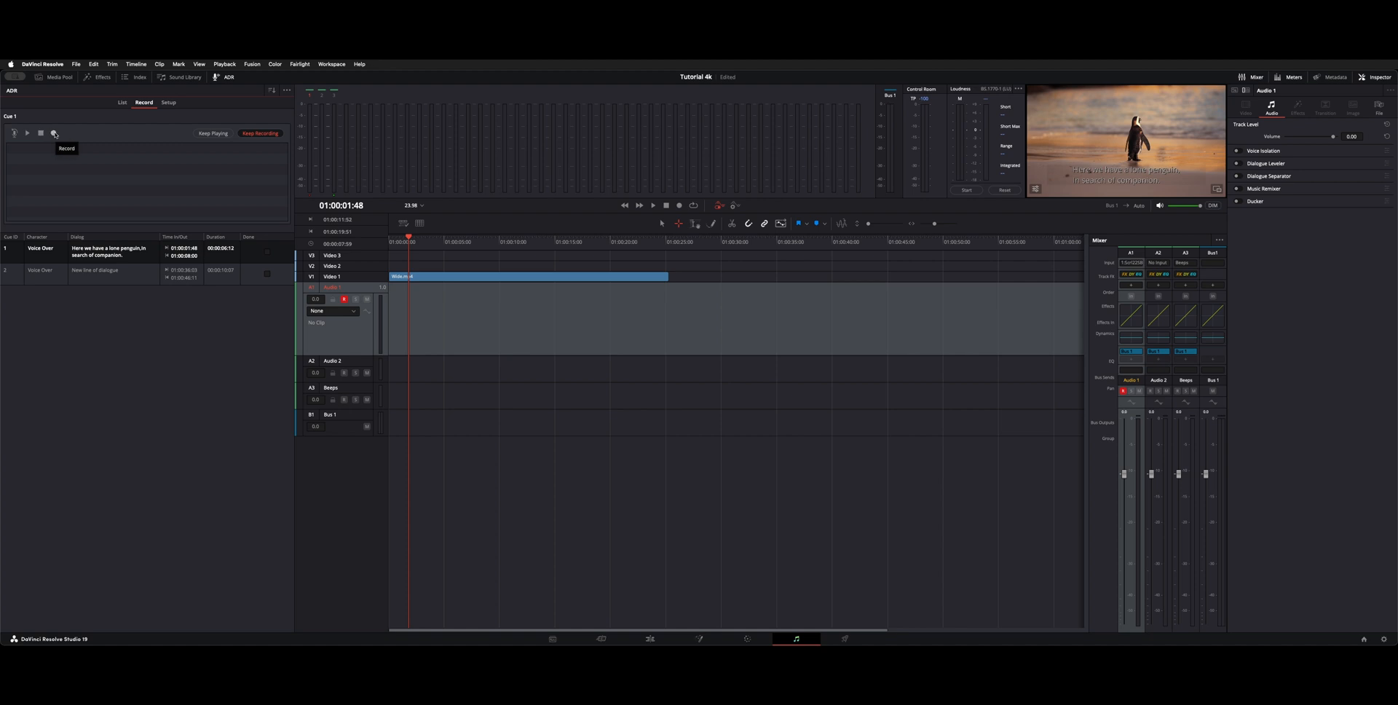
mouse_move(567, 105)
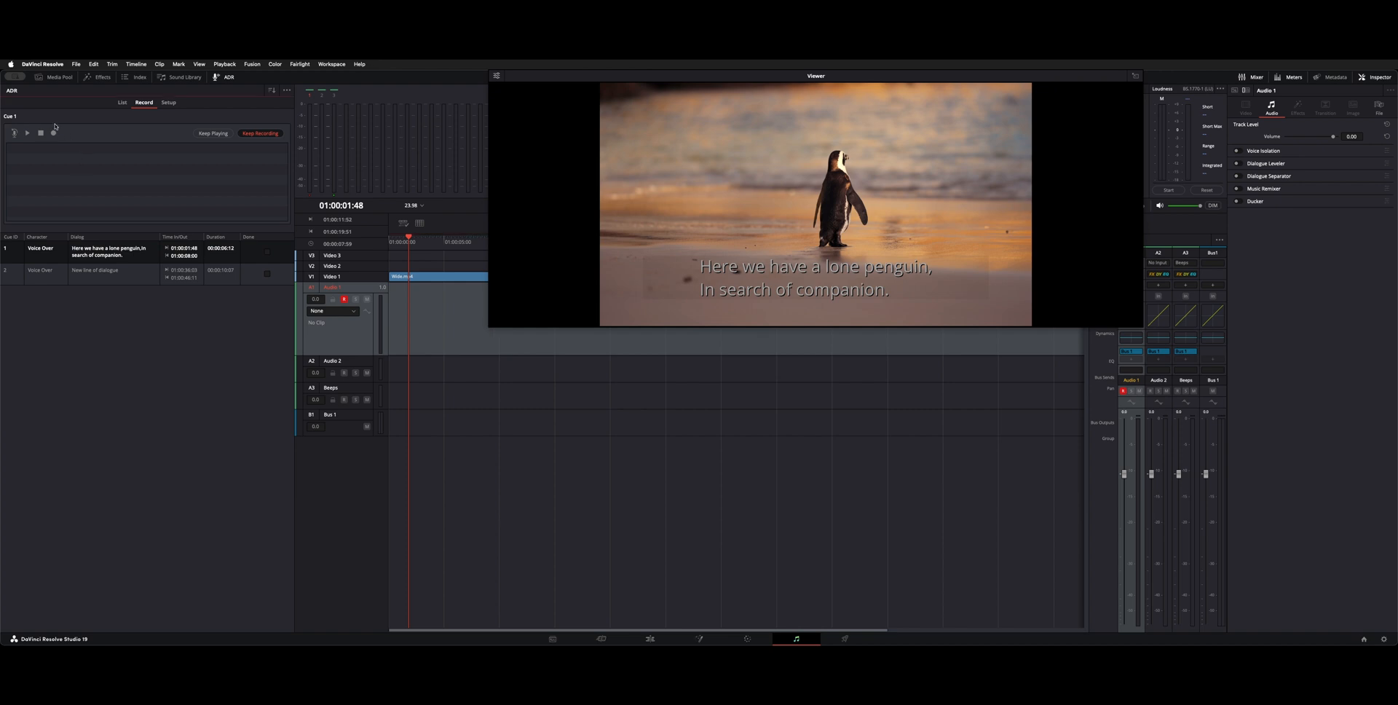
Step: Stop recording the first Cue 1 take and restore the viewer to normal size
left_click(27, 132)
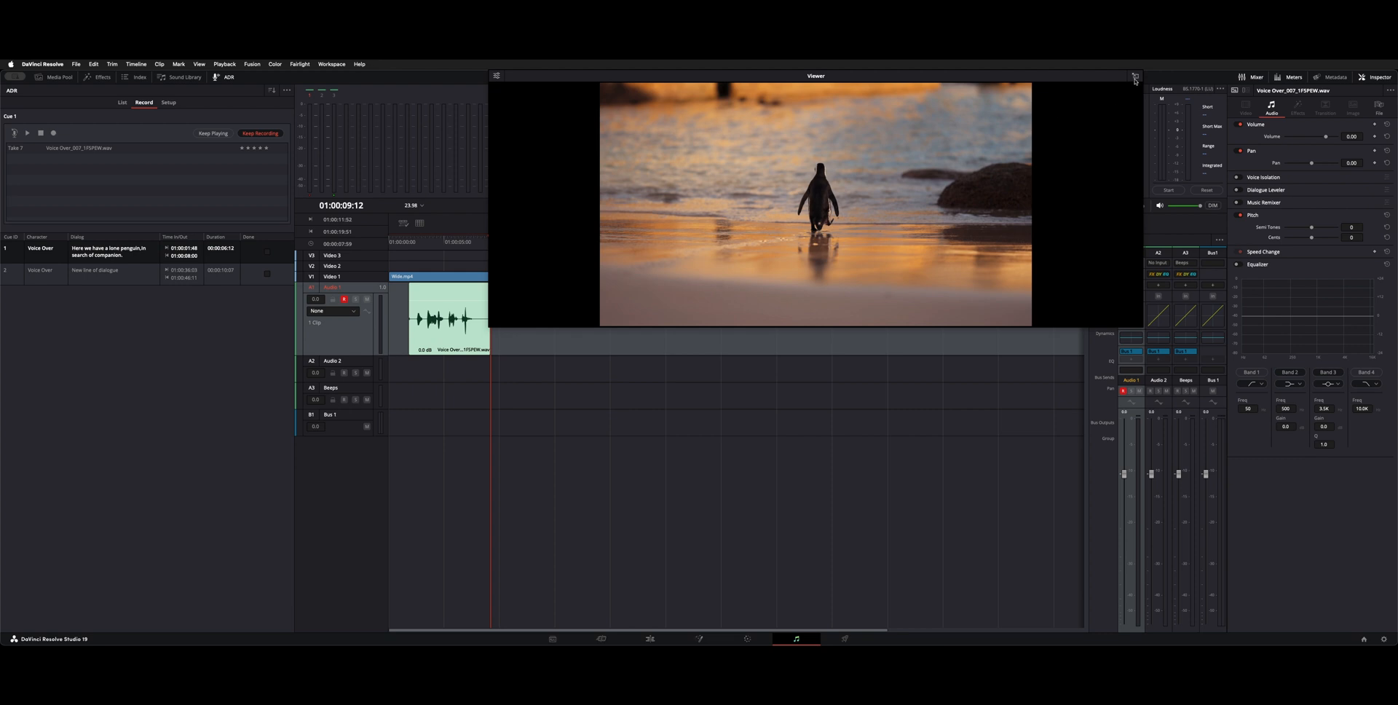
left_click(1136, 76)
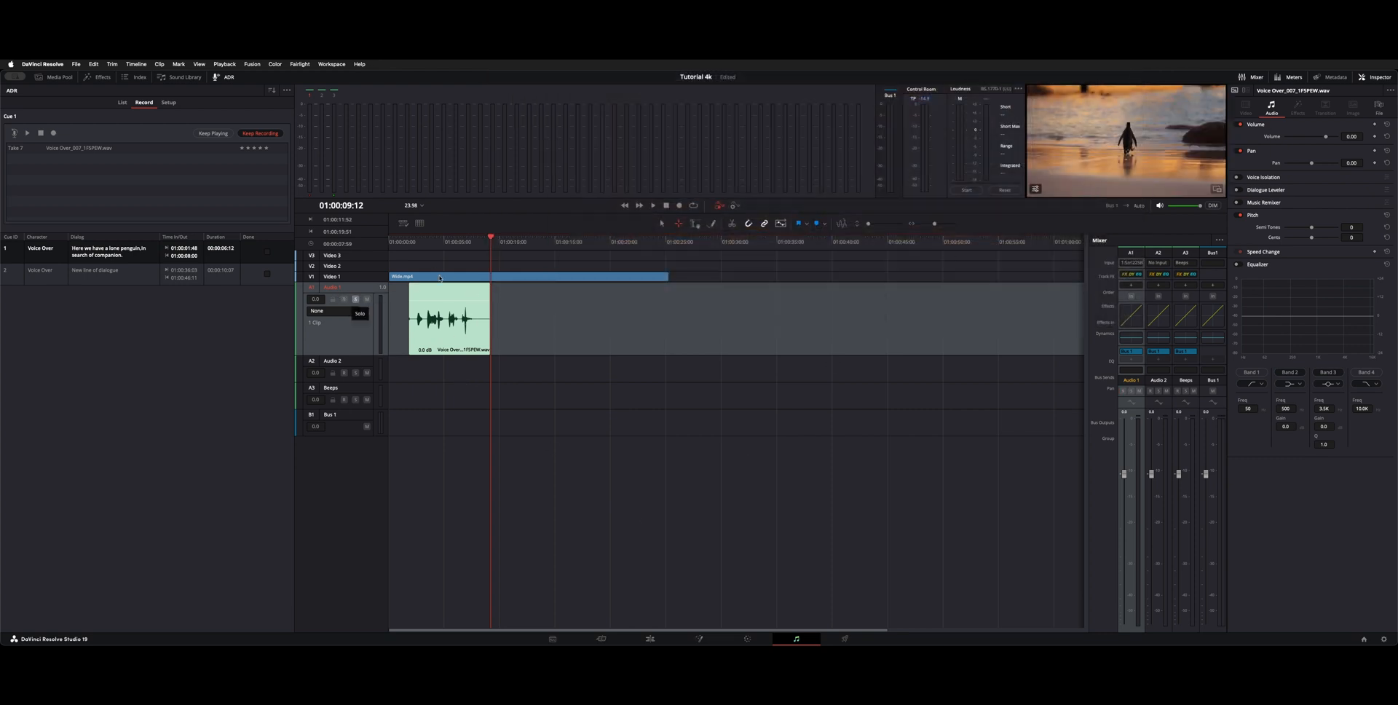
left_click(653, 204)
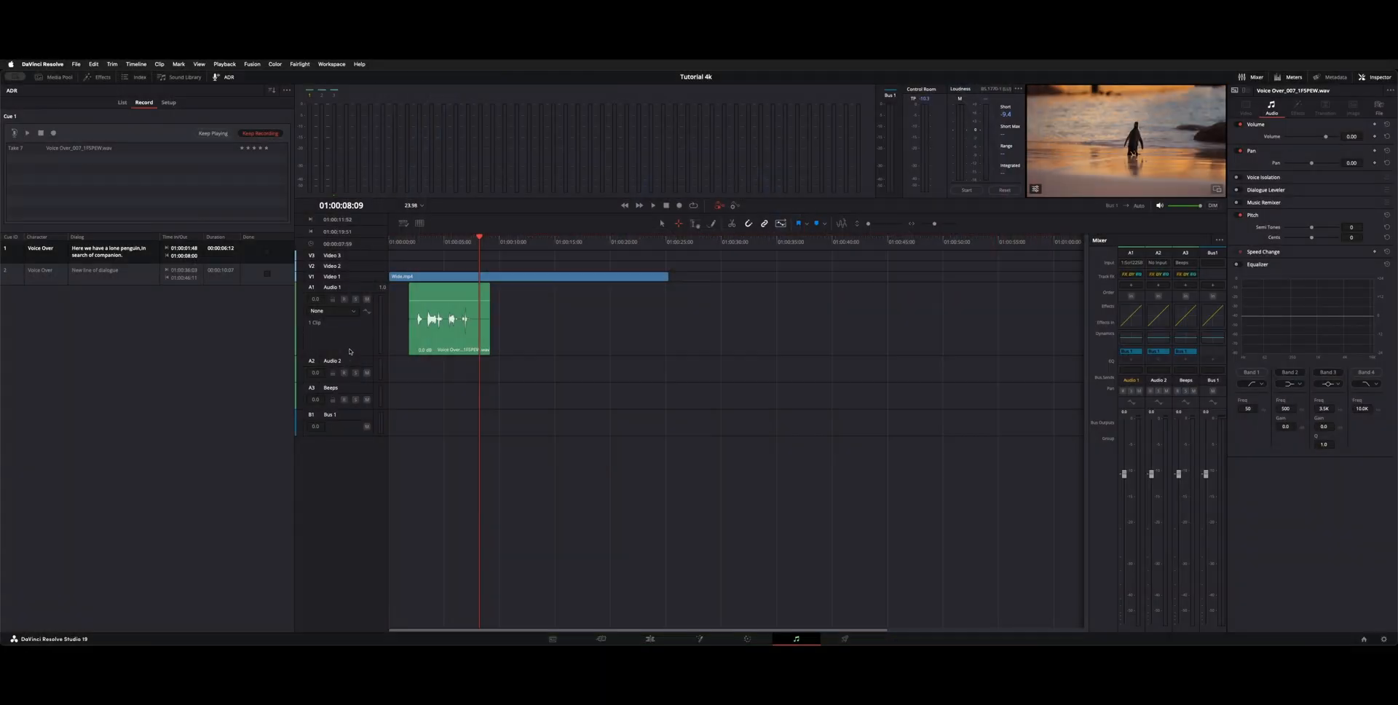
Step: Record and stop a second Cue 1 take (Take 8) on Audio 1
left_click(333, 287)
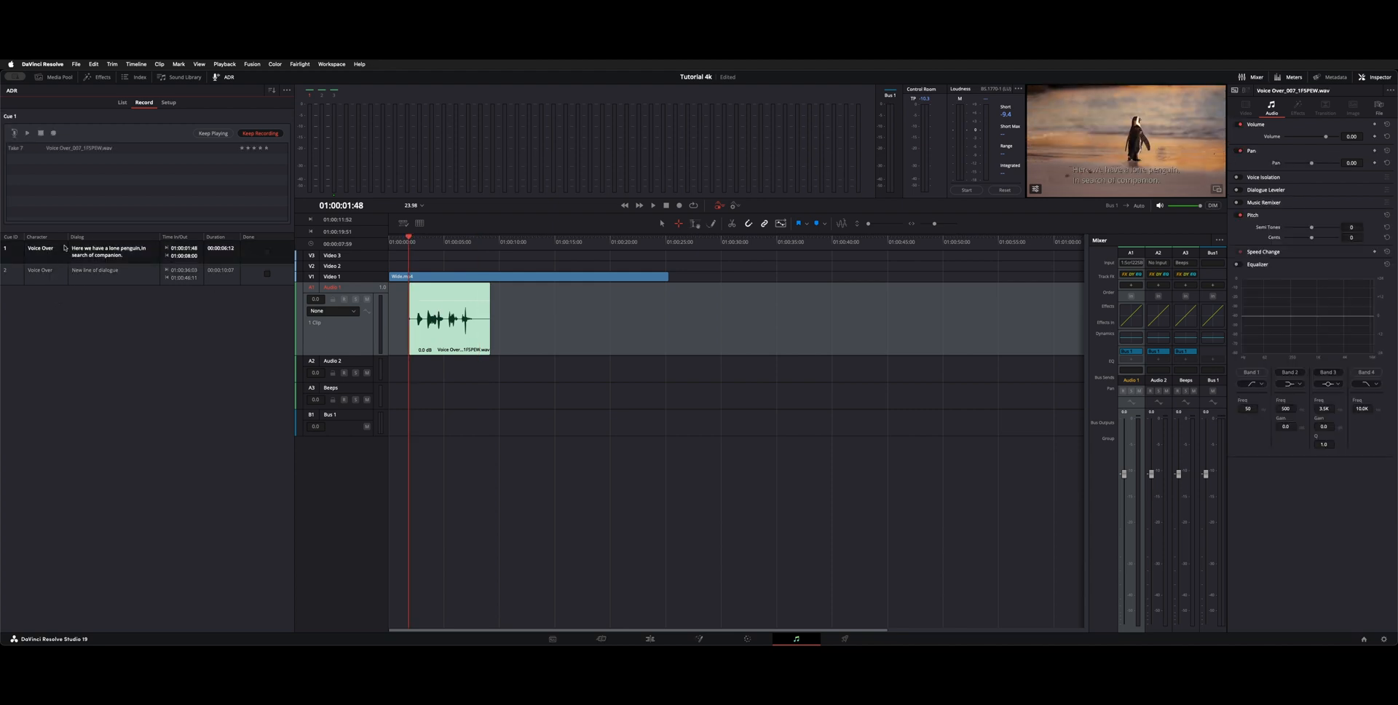
left_click(52, 133)
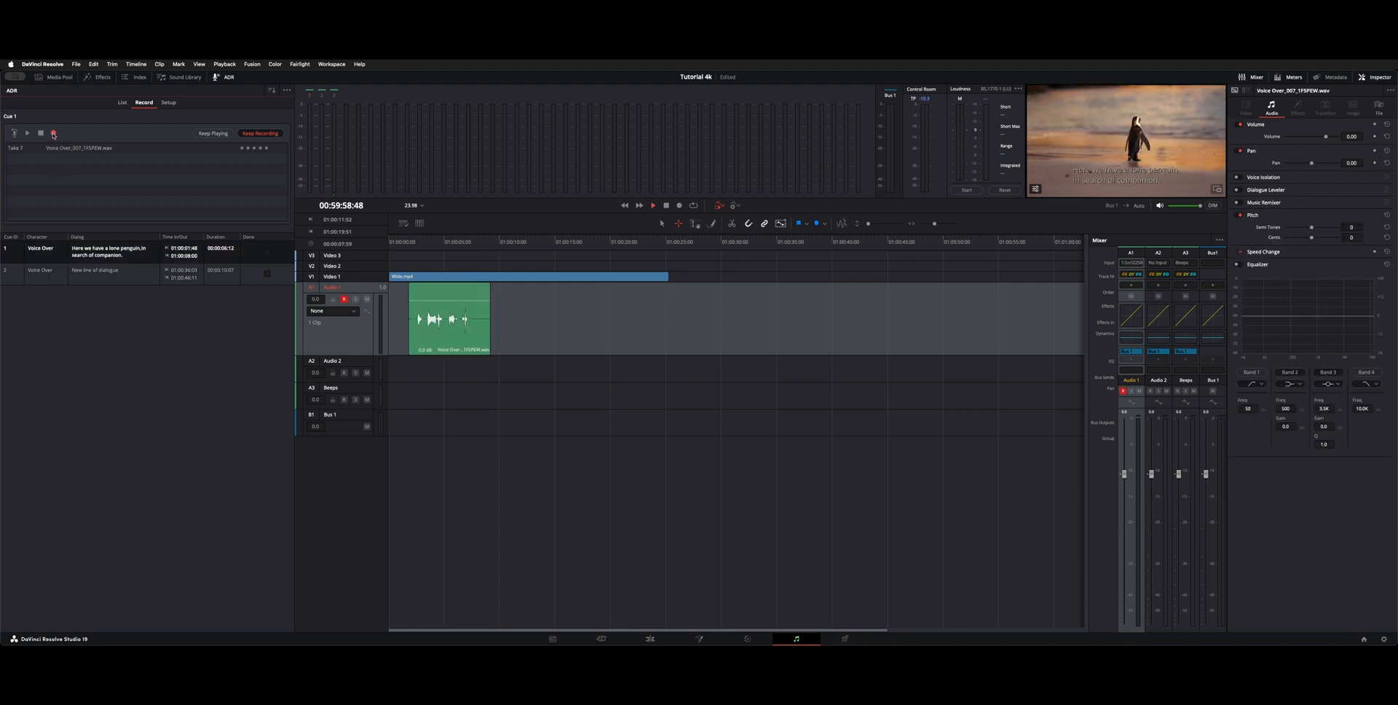
left_click(652, 206)
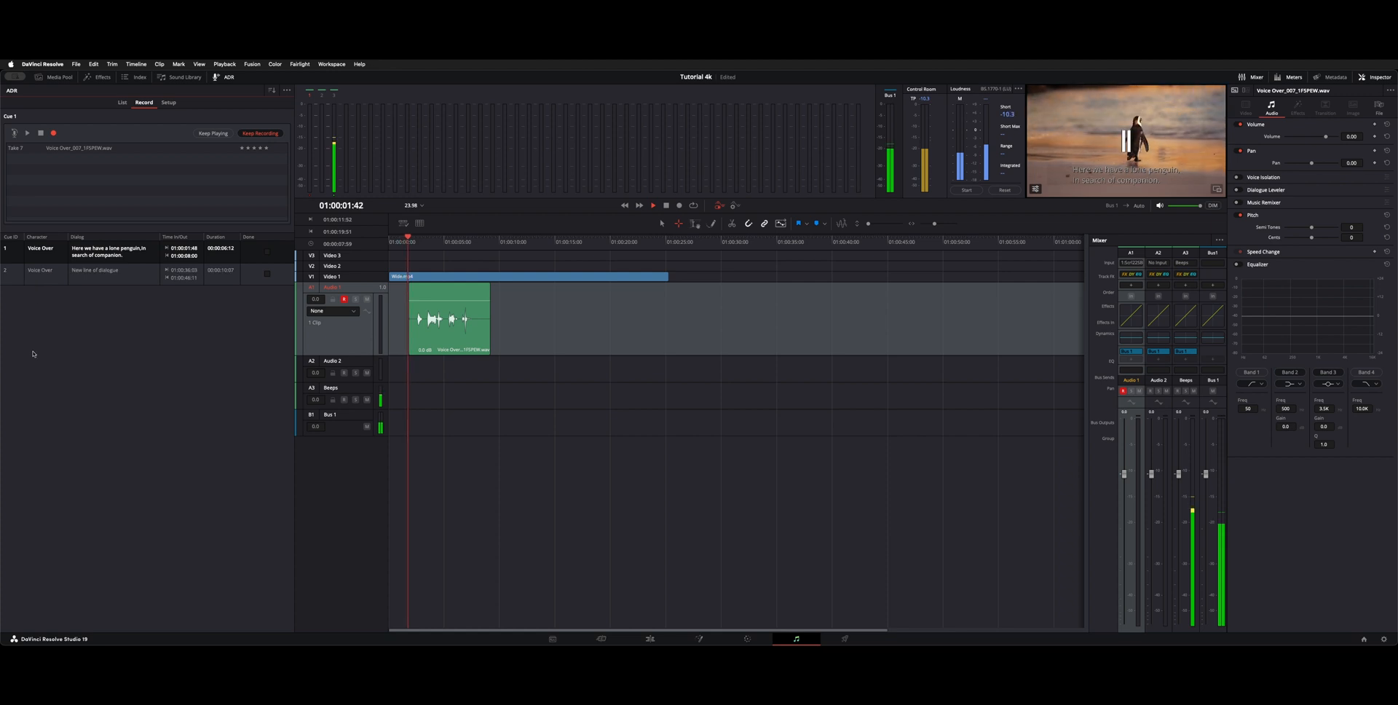
left_click(679, 205)
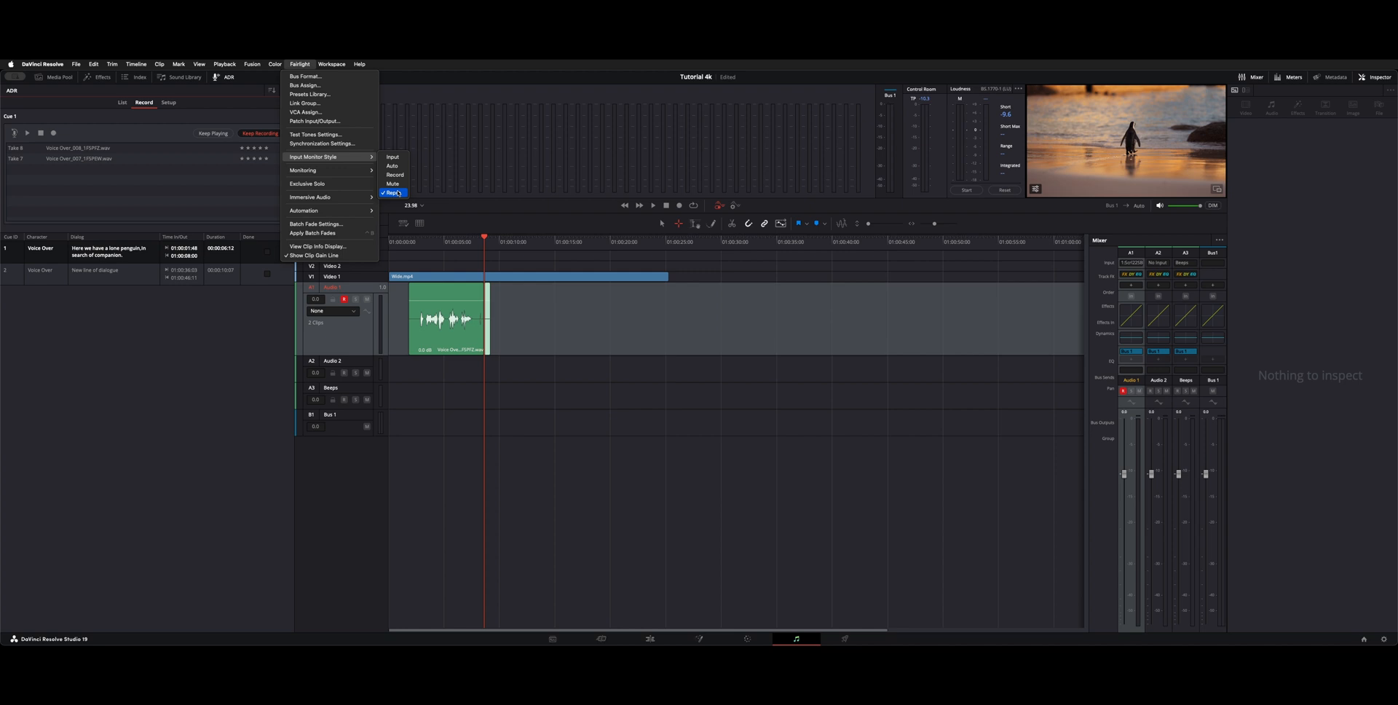
mouse_move(394, 175)
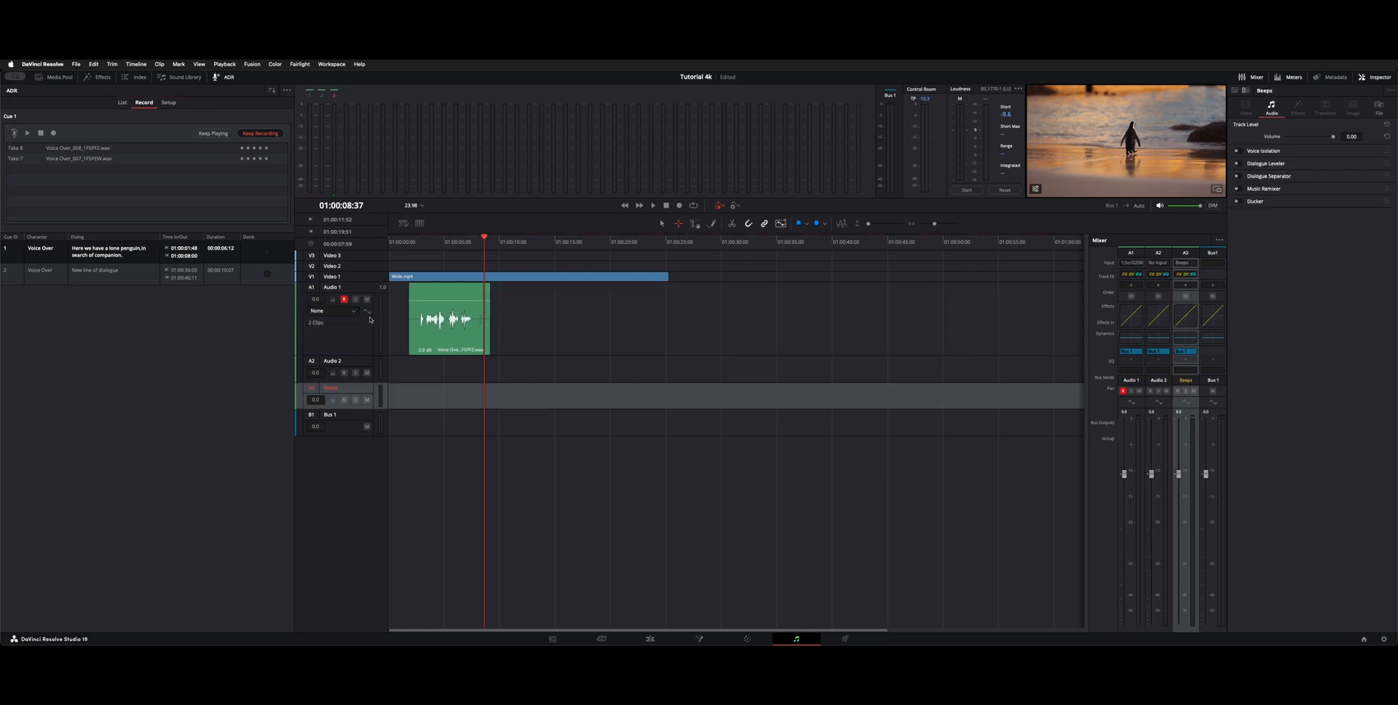
Step: Make Audio 1 the working track and open the View menu
left_click(332, 287)
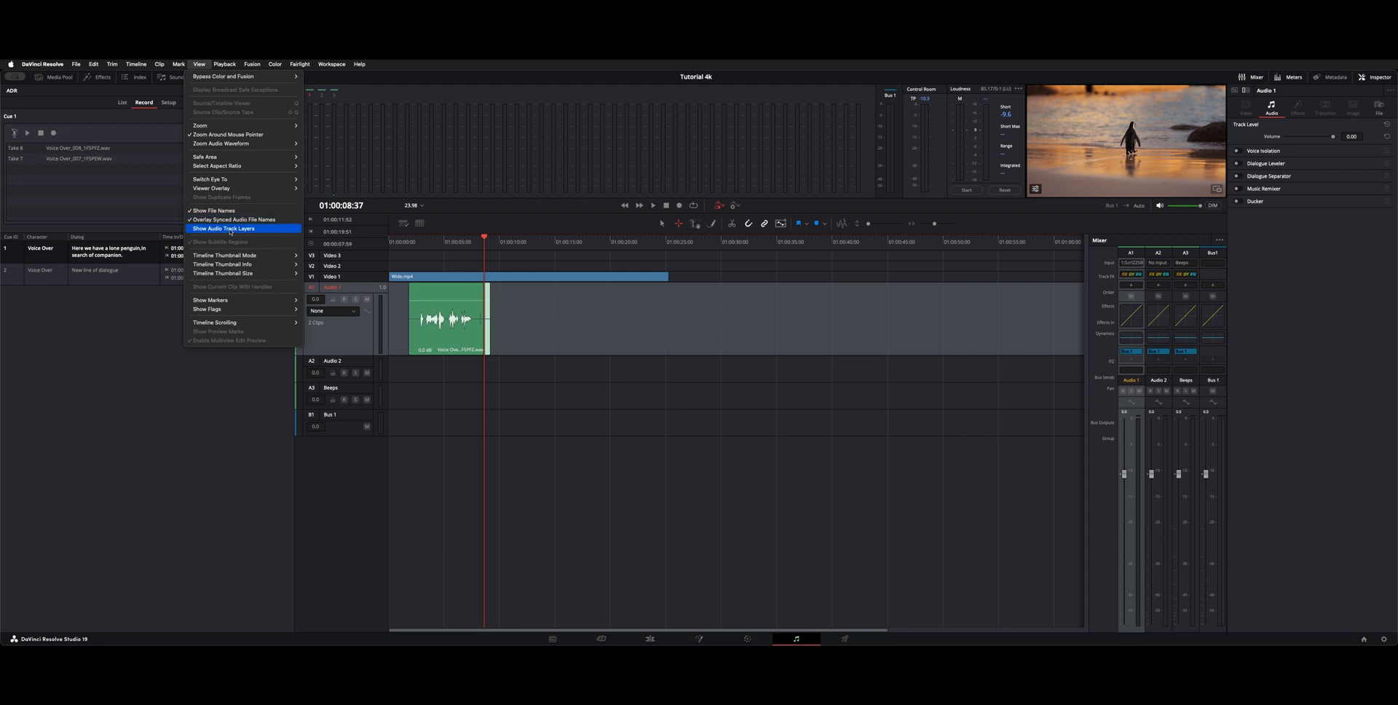
Step: Turn on Show Audio Track Layers, select the Take 7 layer, and trim the upper take's start
left_click(223, 228)
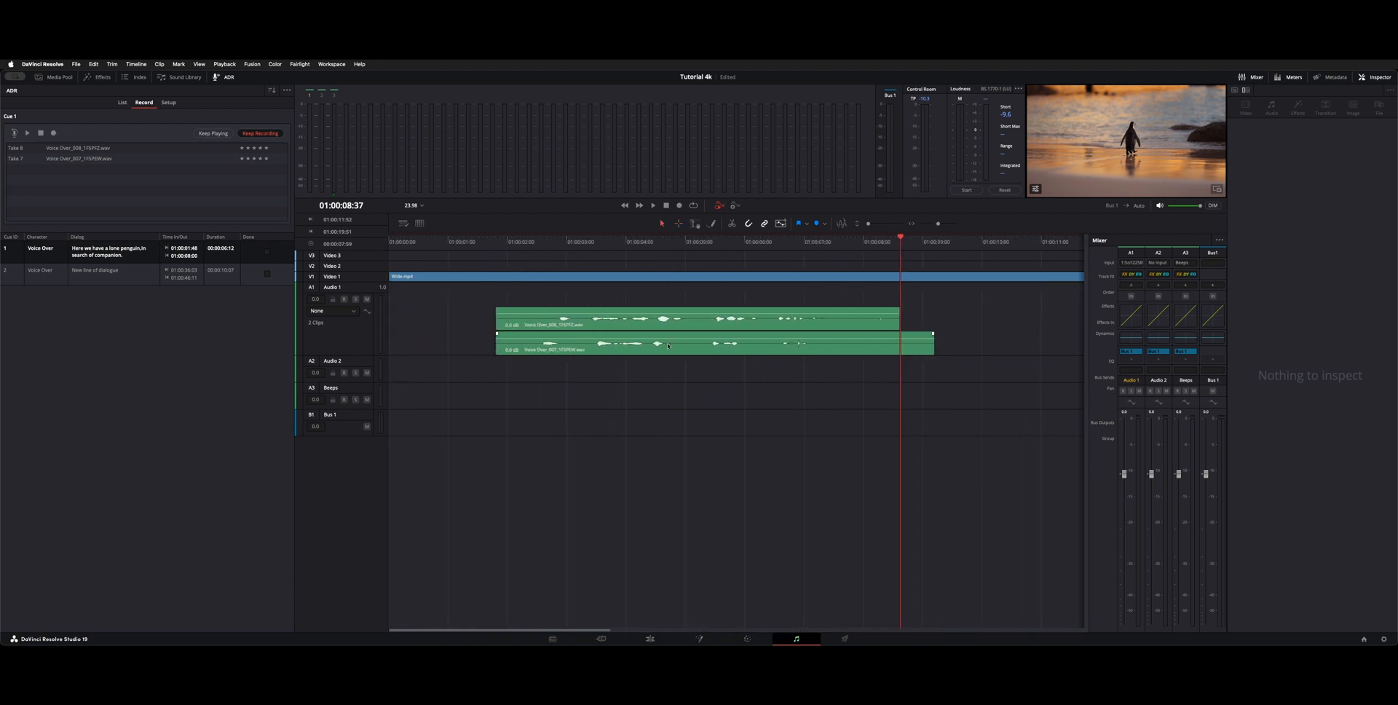
left_click(695, 319)
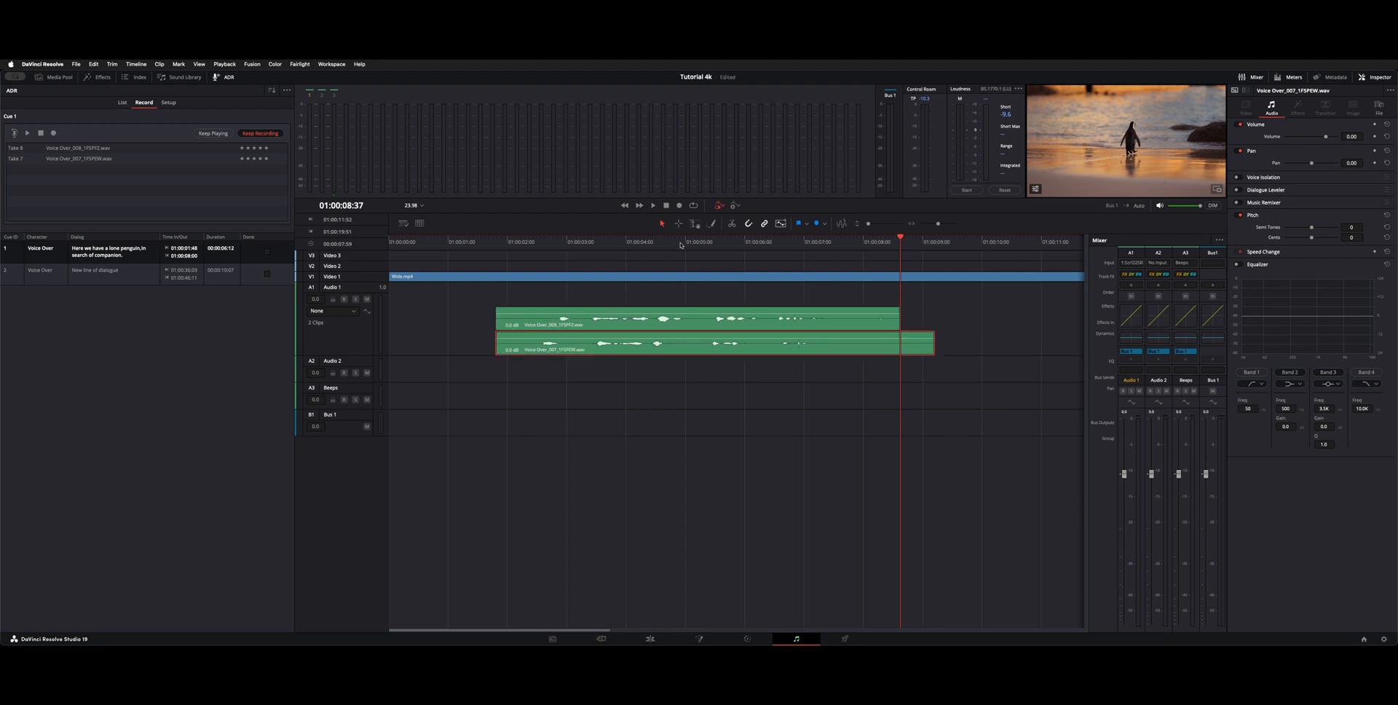
left_click(529, 241)
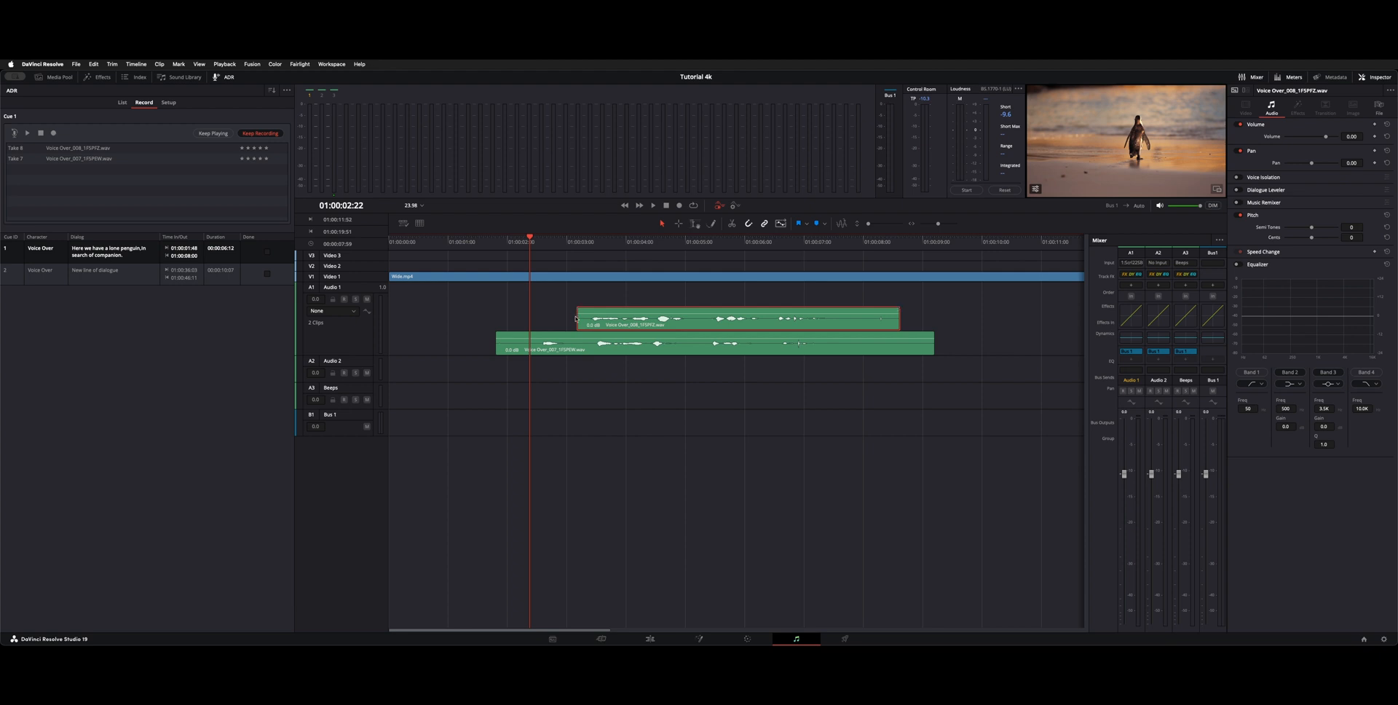
left_click_drag(740, 319, 660, 319)
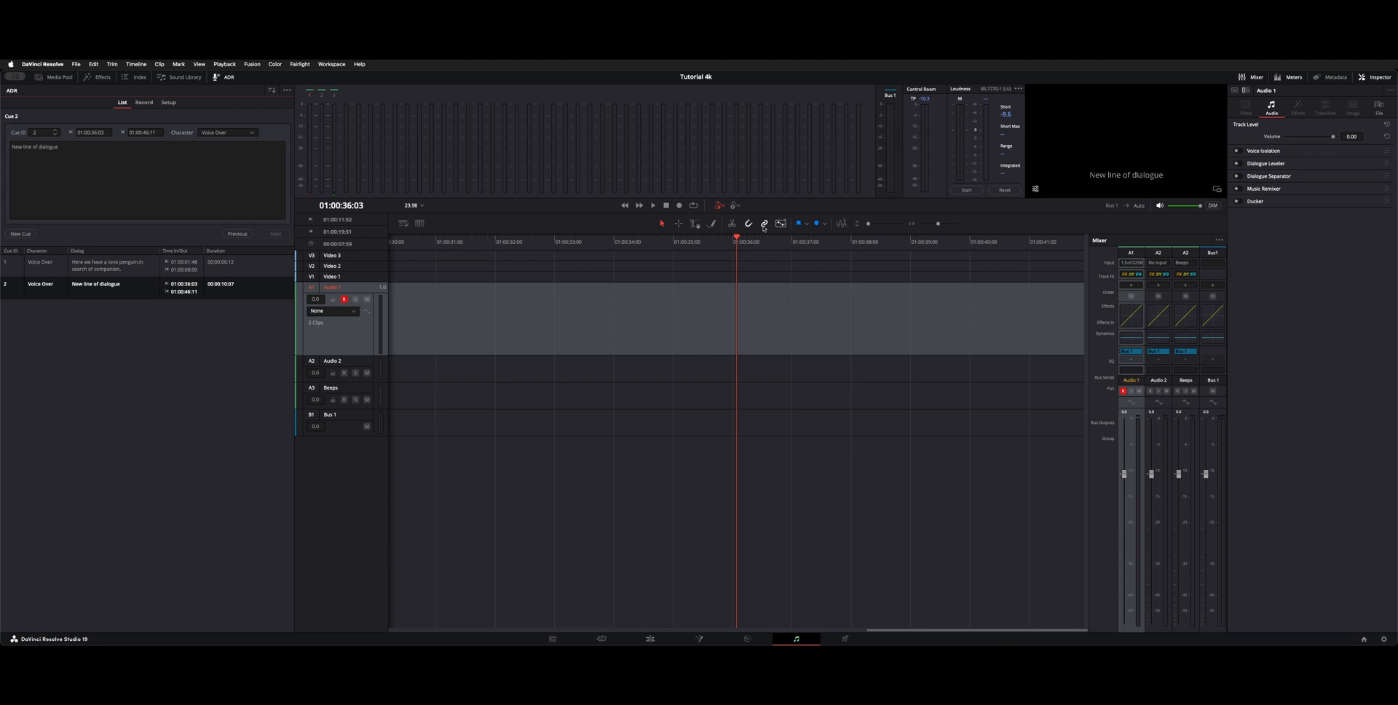
mouse_move(48, 294)
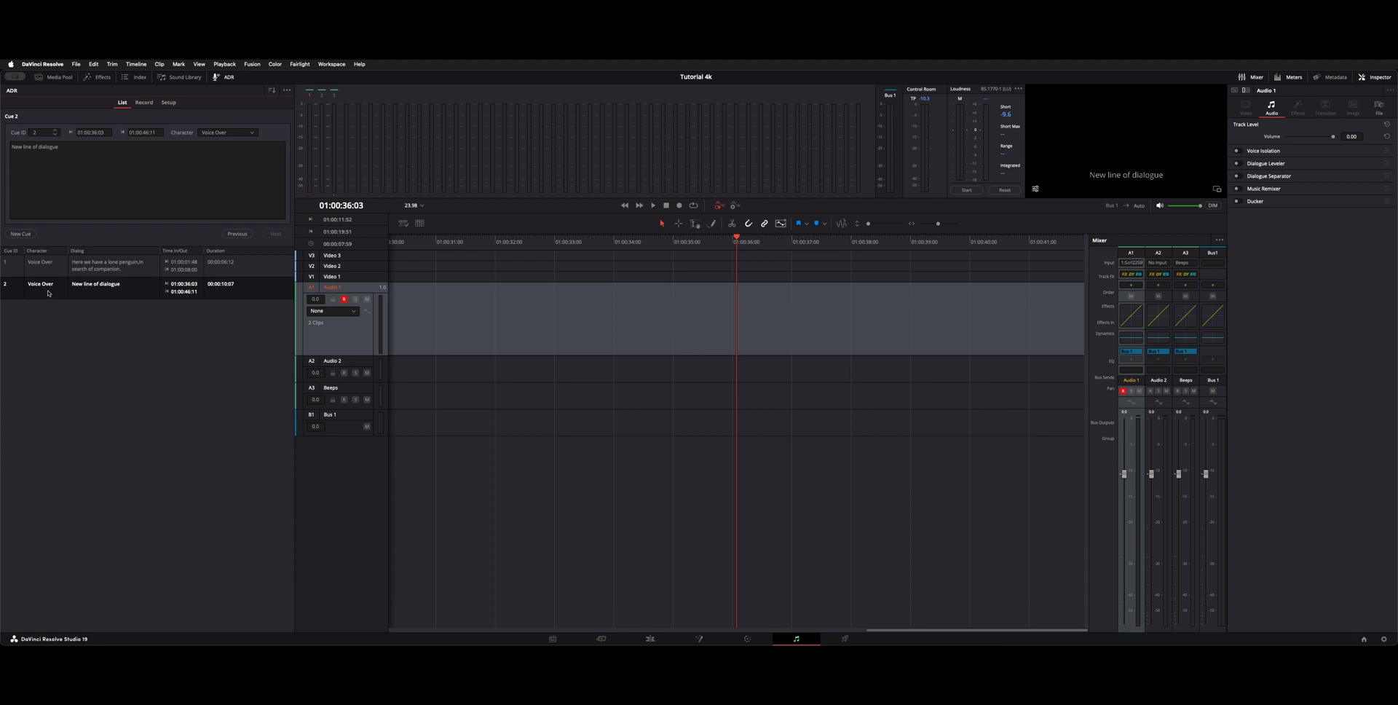
Step: Select Cue 2 'New line of dialogue' and return to the ADR Record view
left_click(143, 102)
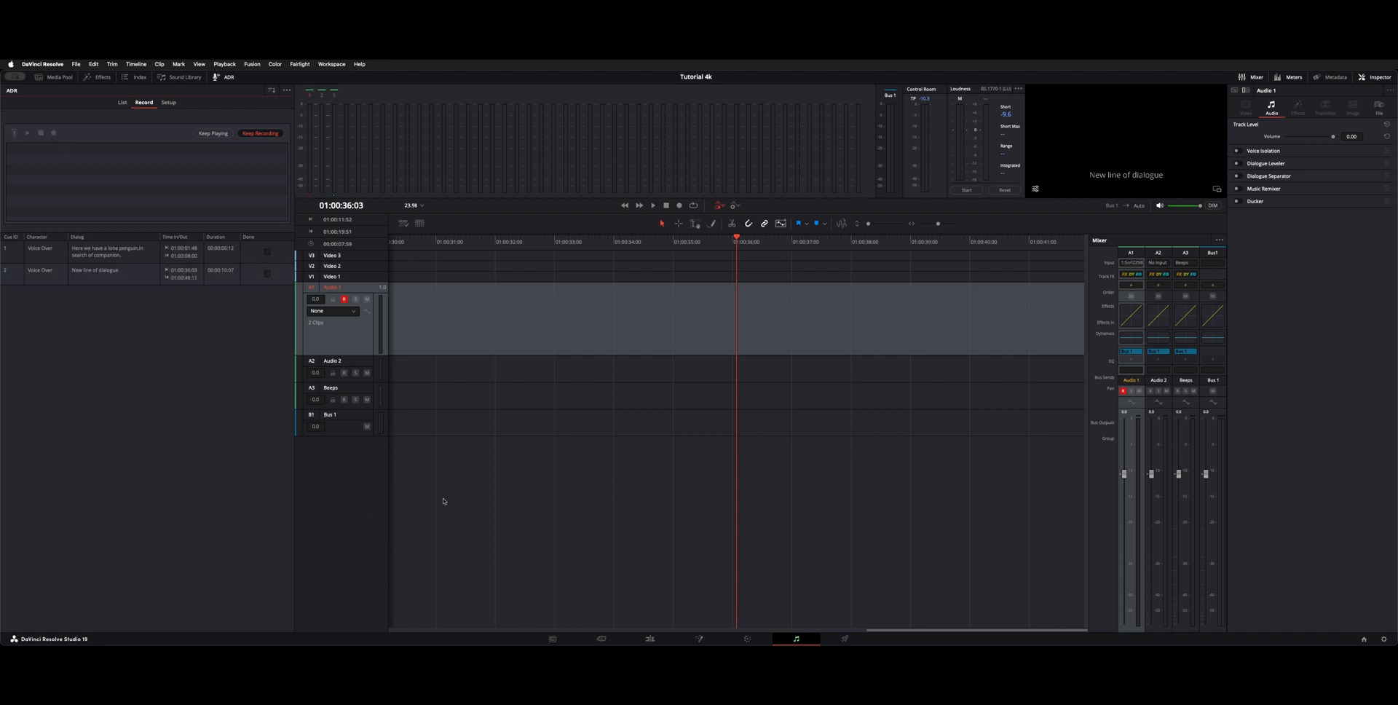
mouse_move(451, 321)
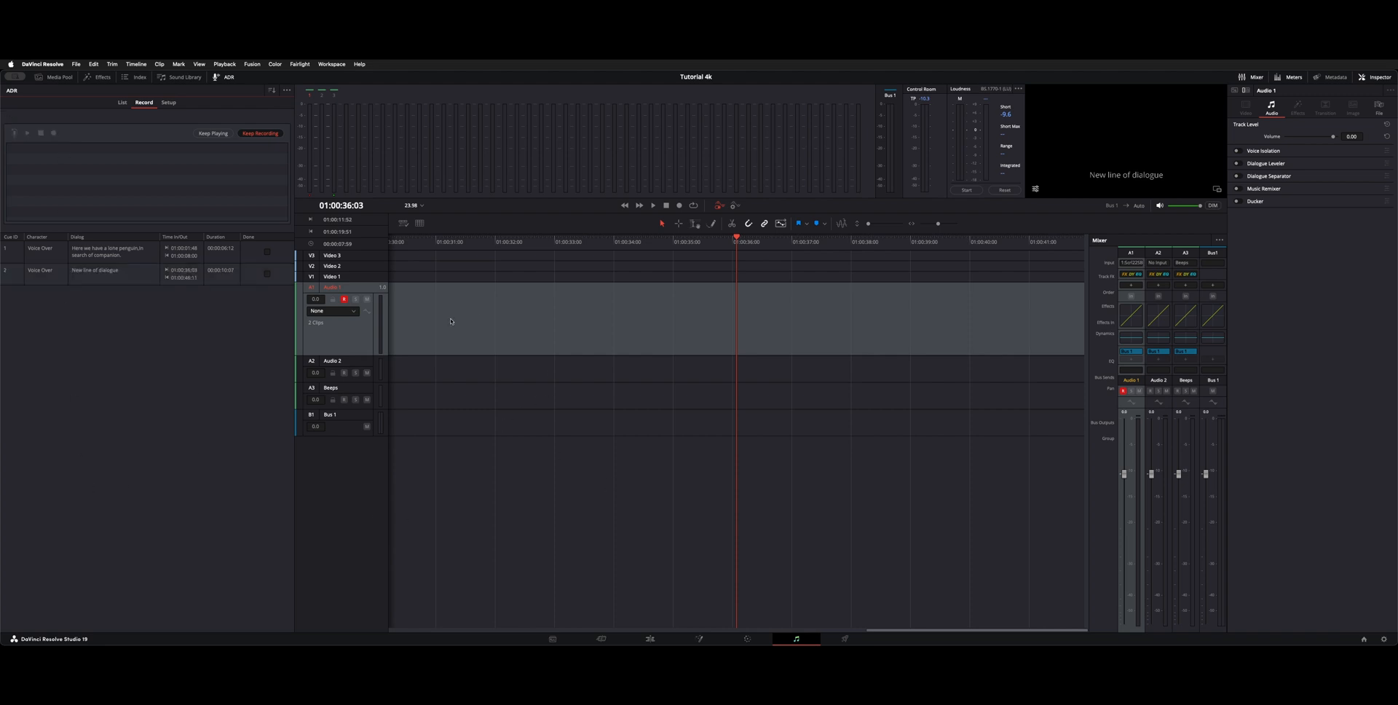
left_click(198, 64)
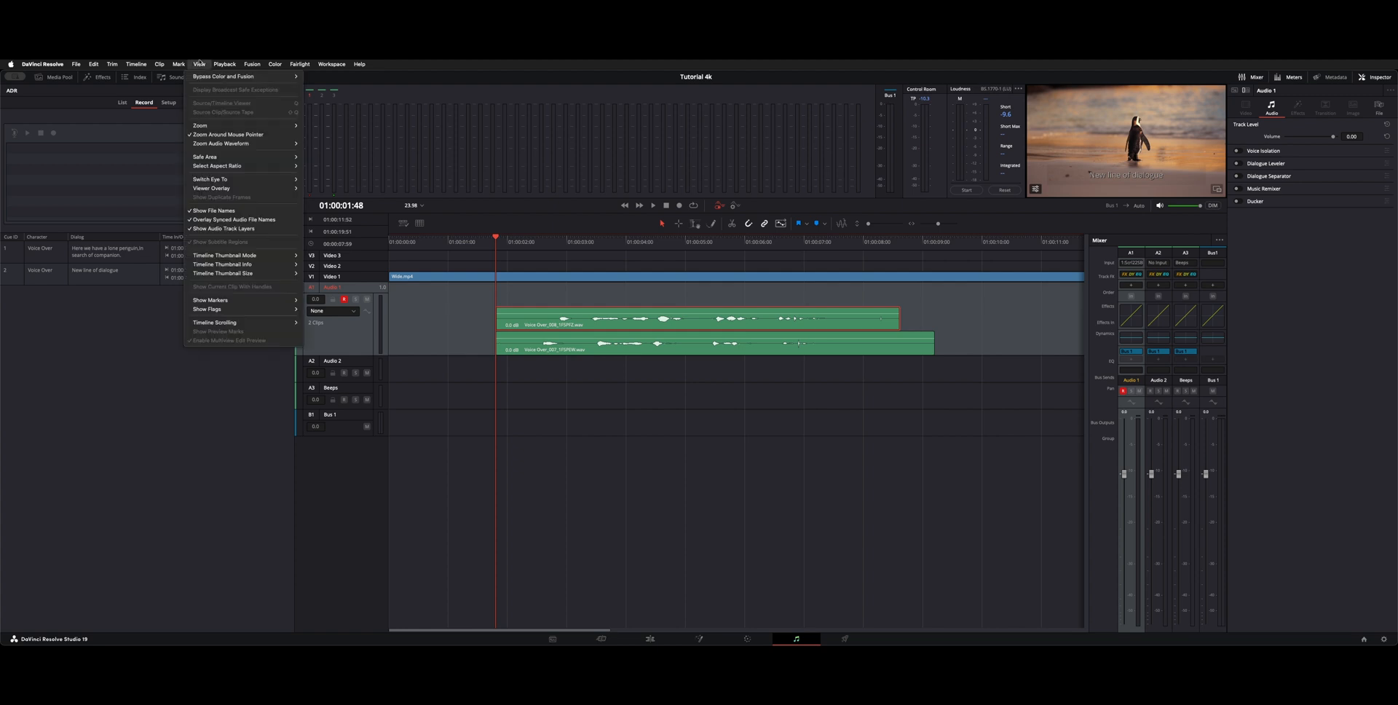